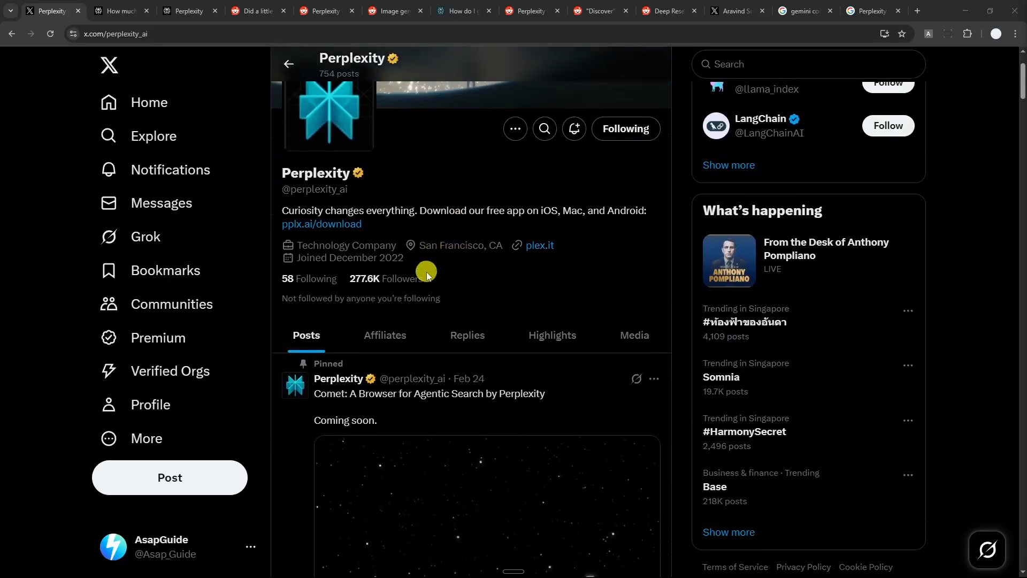
pyautogui.moveTo(424, 275)
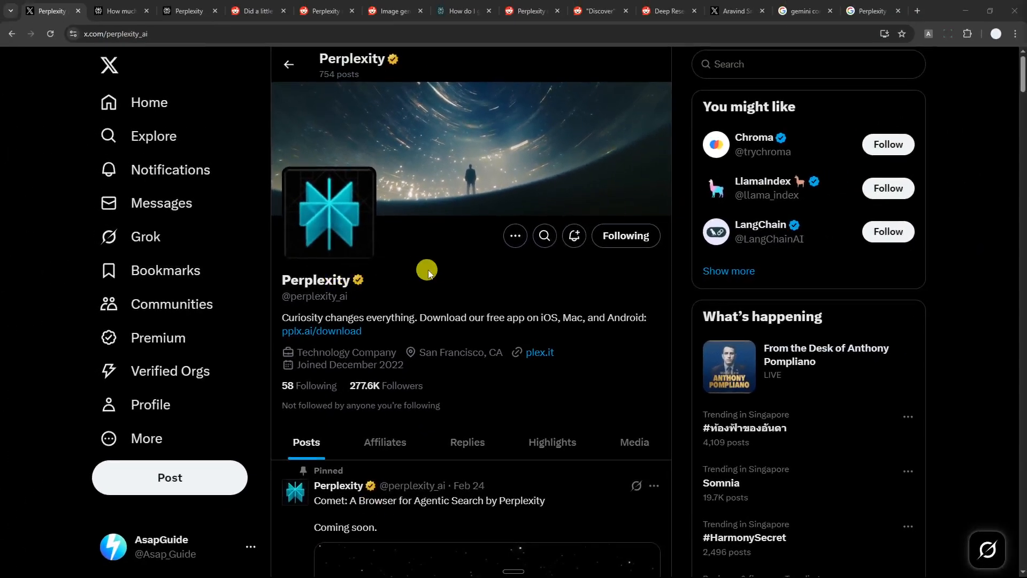
pyautogui.moveTo(619, 295)
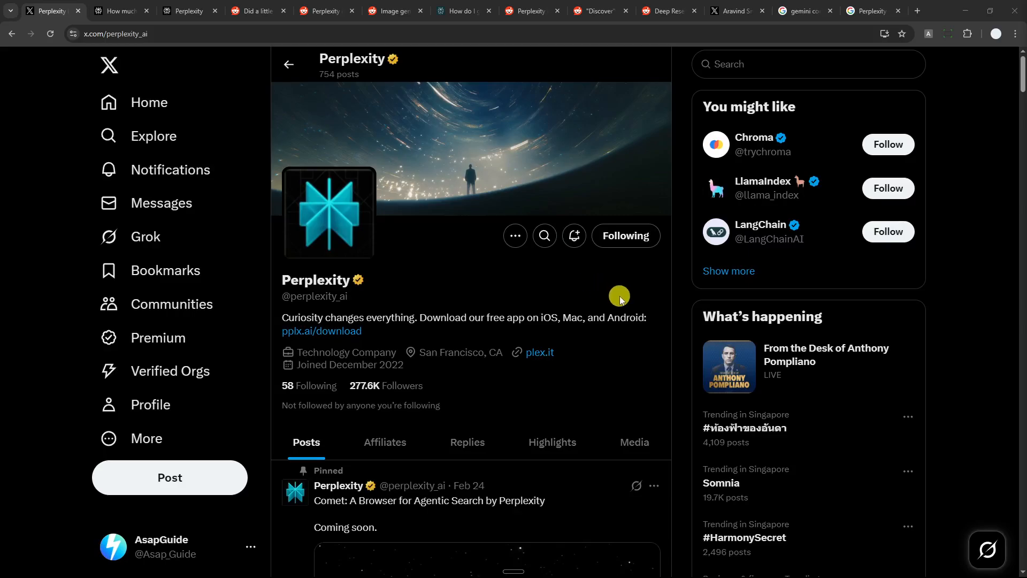
pyautogui.moveTo(685, 320)
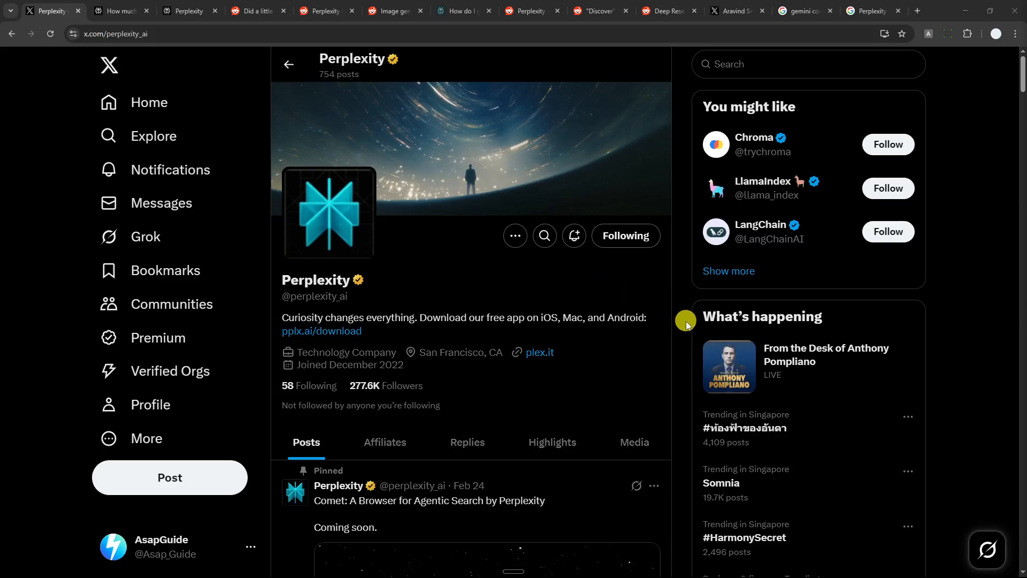
pyautogui.scroll(-3)
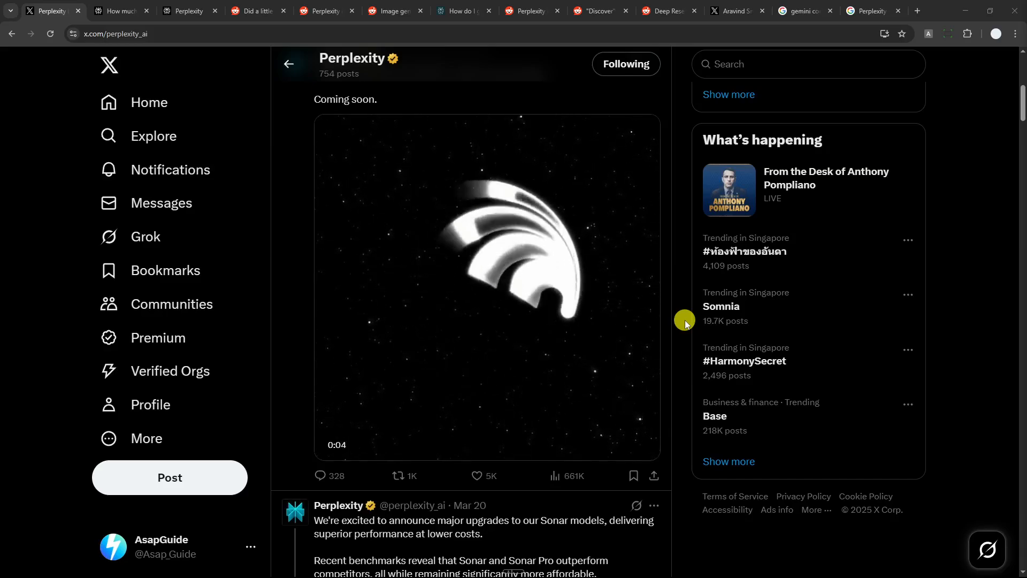
pyautogui.scroll(-3)
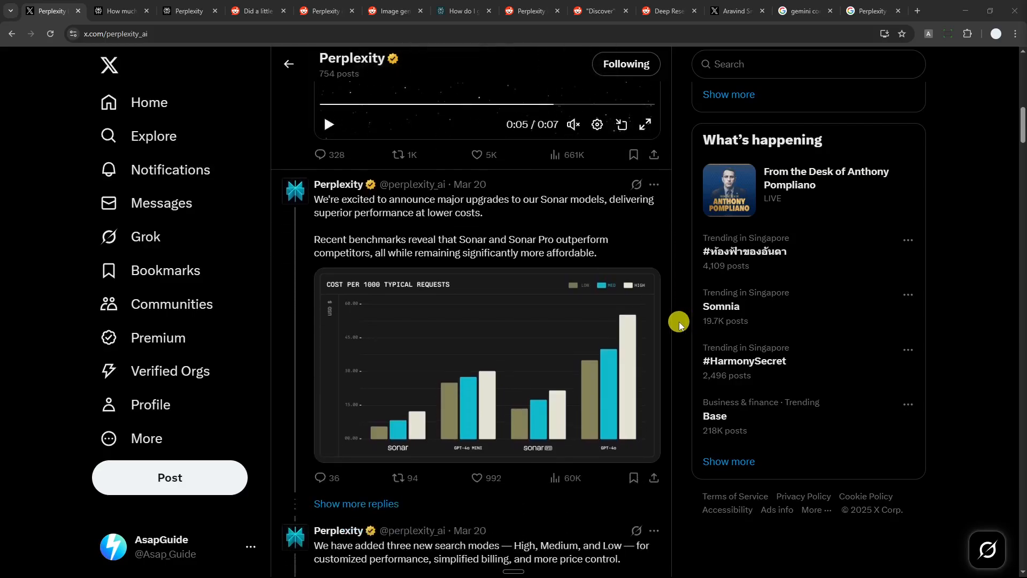
pyautogui.moveTo(675, 327)
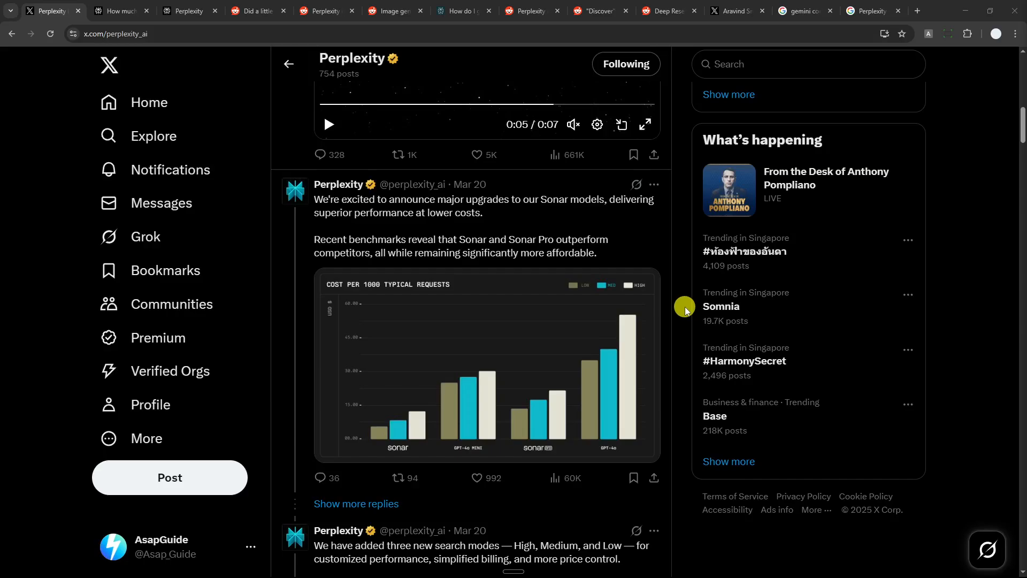
pyautogui.moveTo(683, 311)
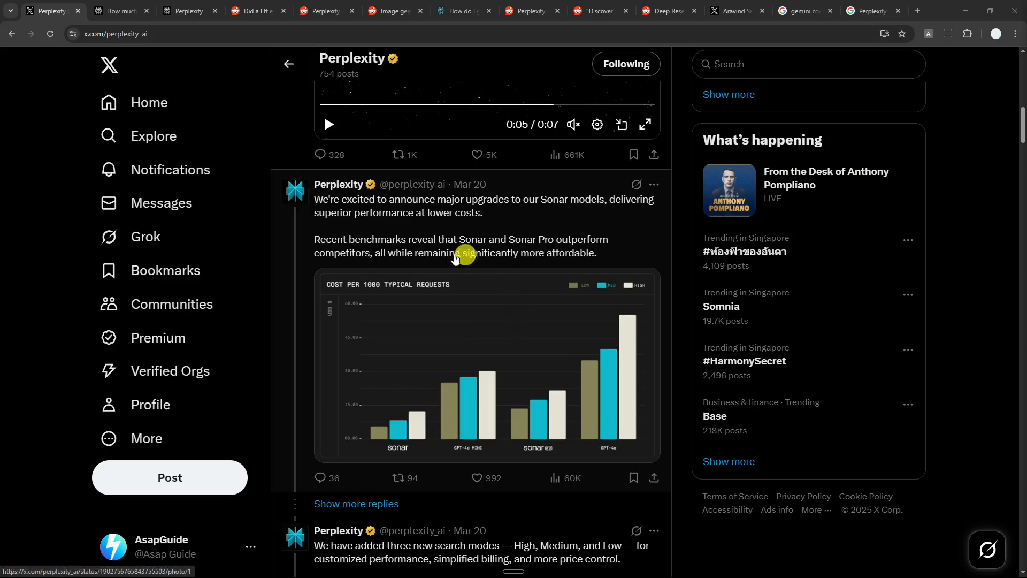
pyautogui.moveTo(678, 349)
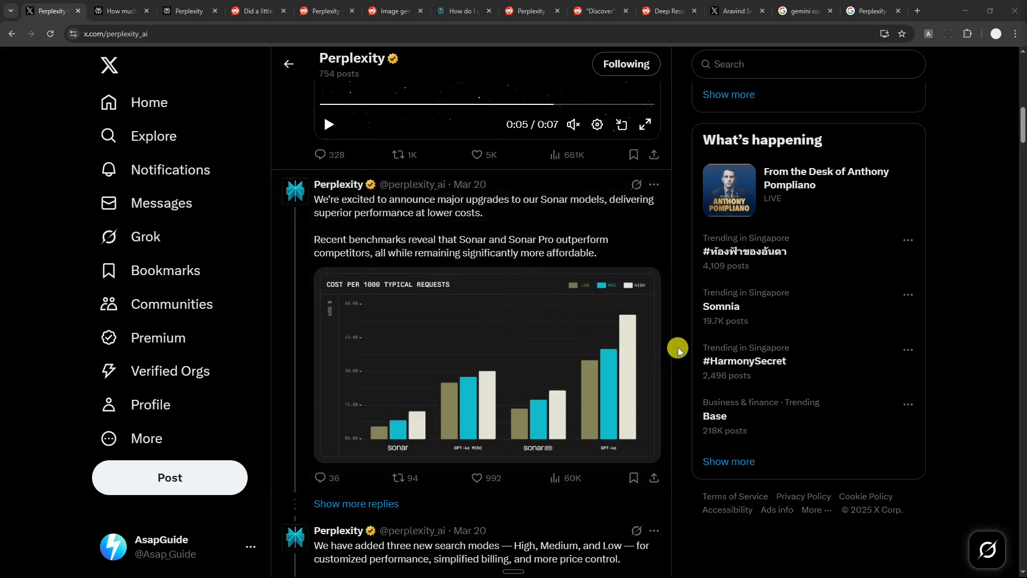
pyautogui.scroll(-3)
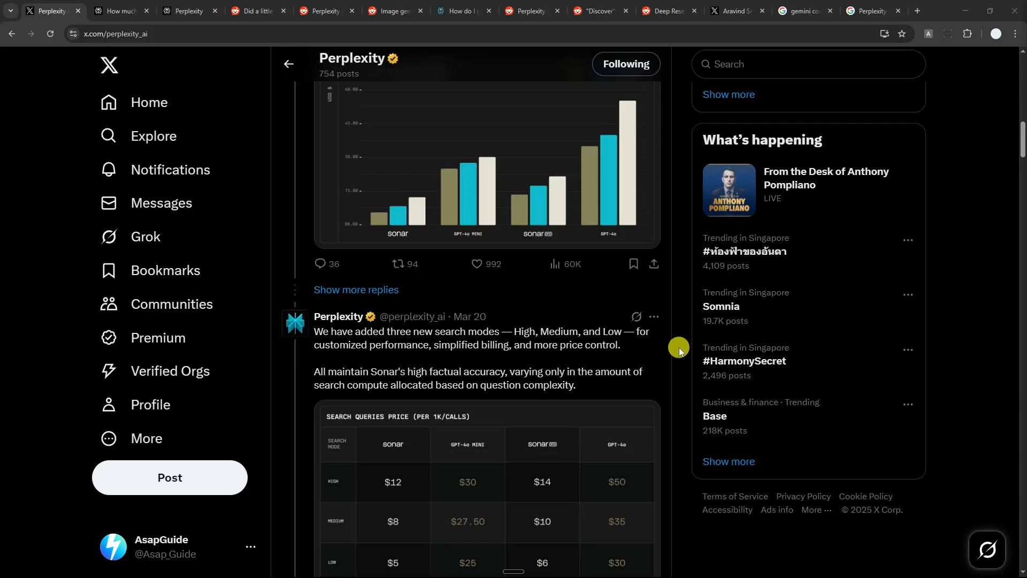
pyautogui.scroll(-3)
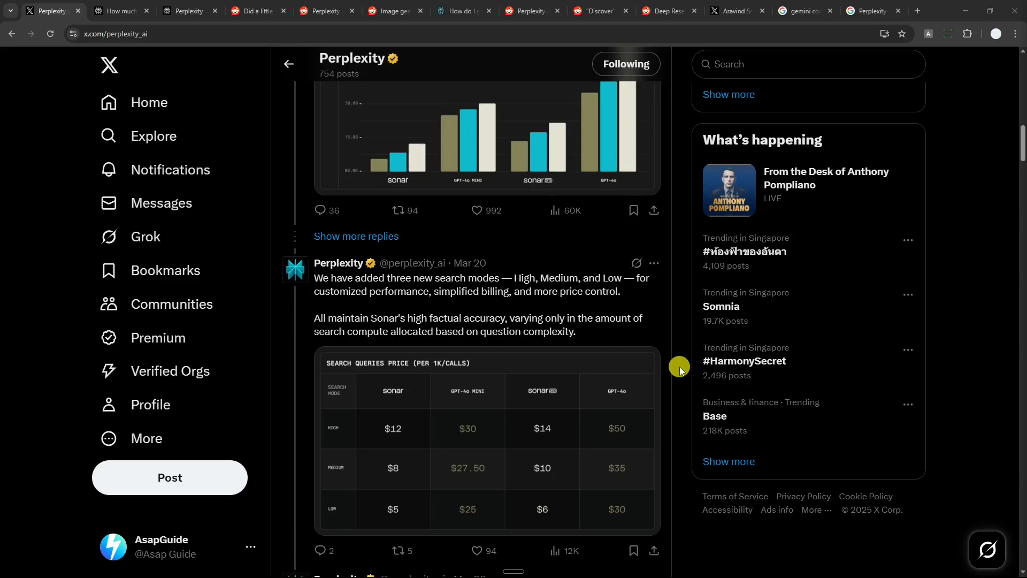
pyautogui.scroll(-3)
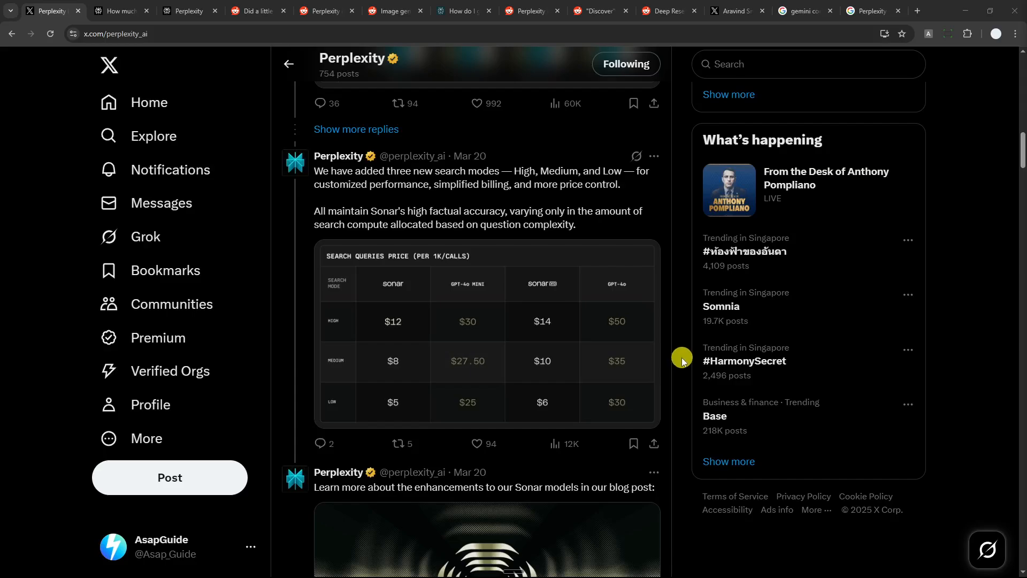
pyautogui.scroll(-3)
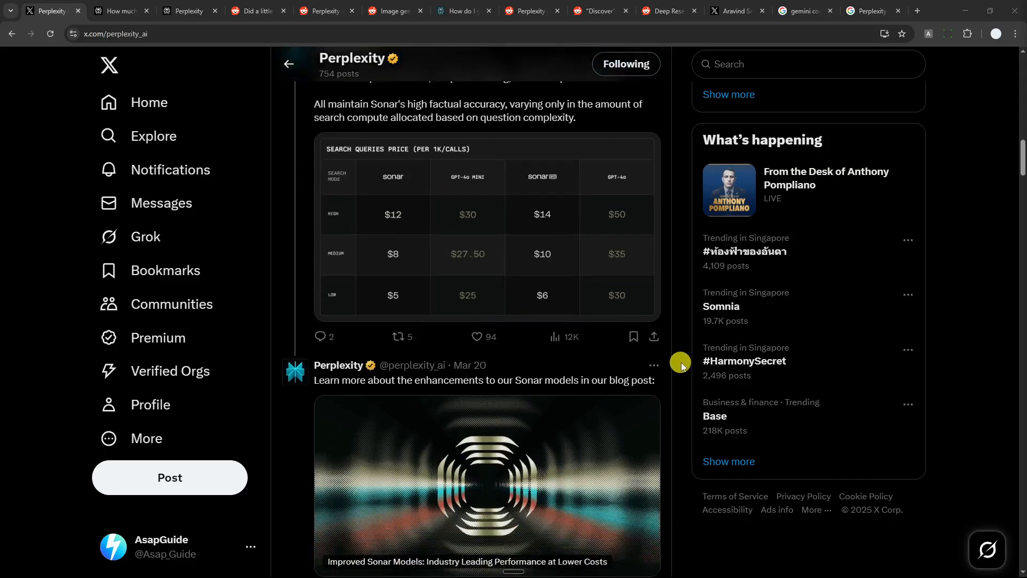
pyautogui.scroll(-3)
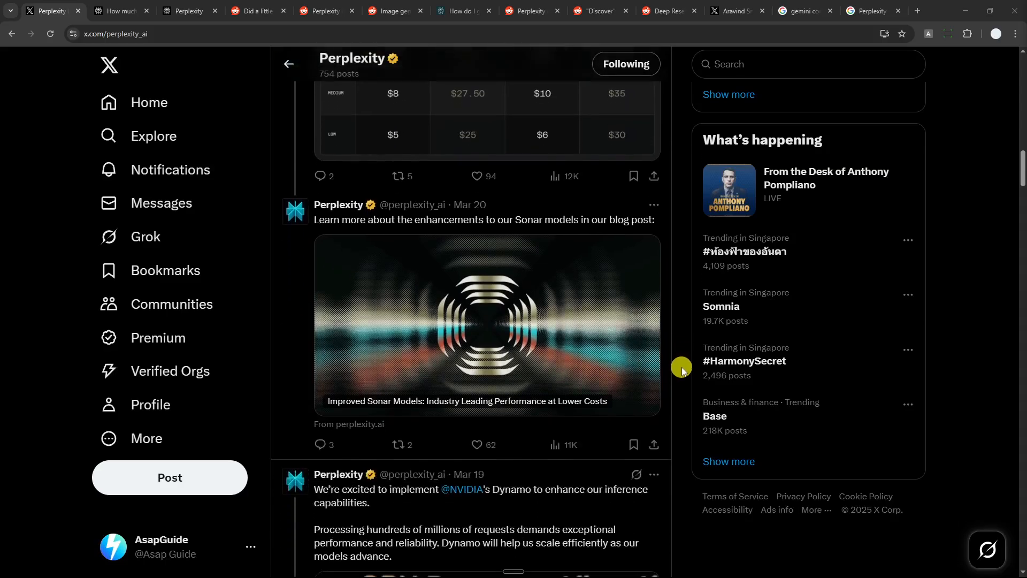
pyautogui.scroll(-3)
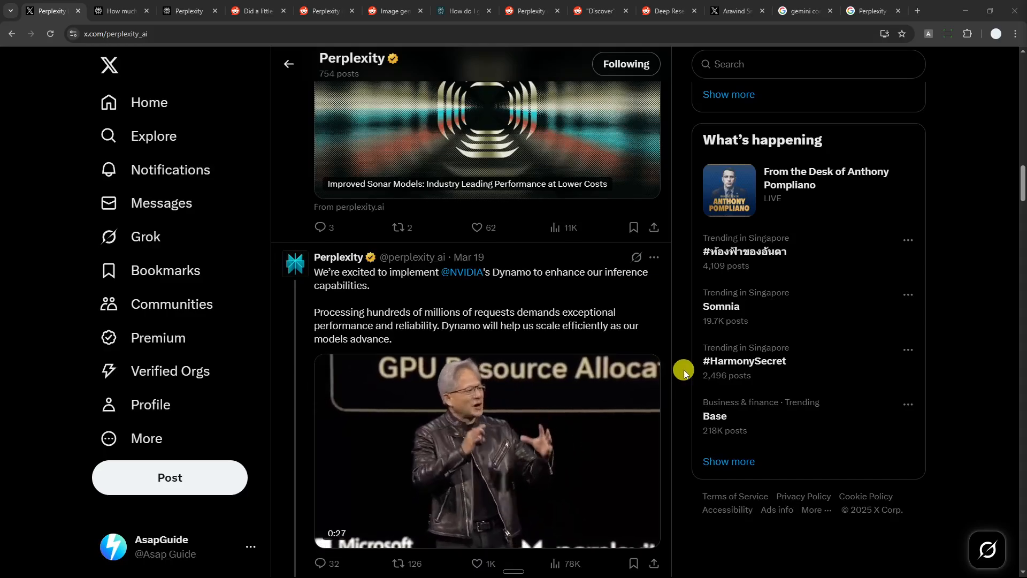
pyautogui.scroll(-3)
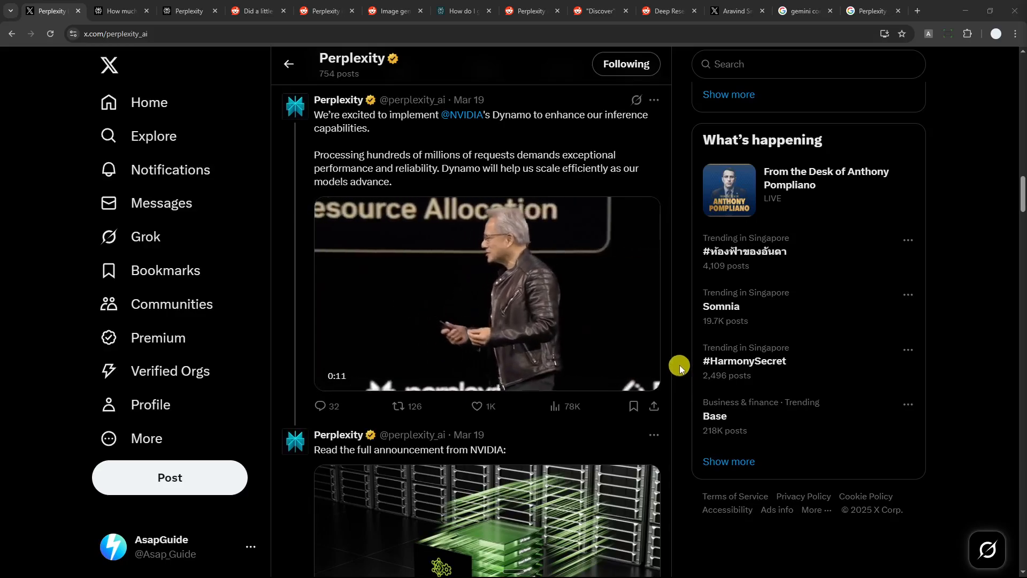
pyautogui.scroll(-3)
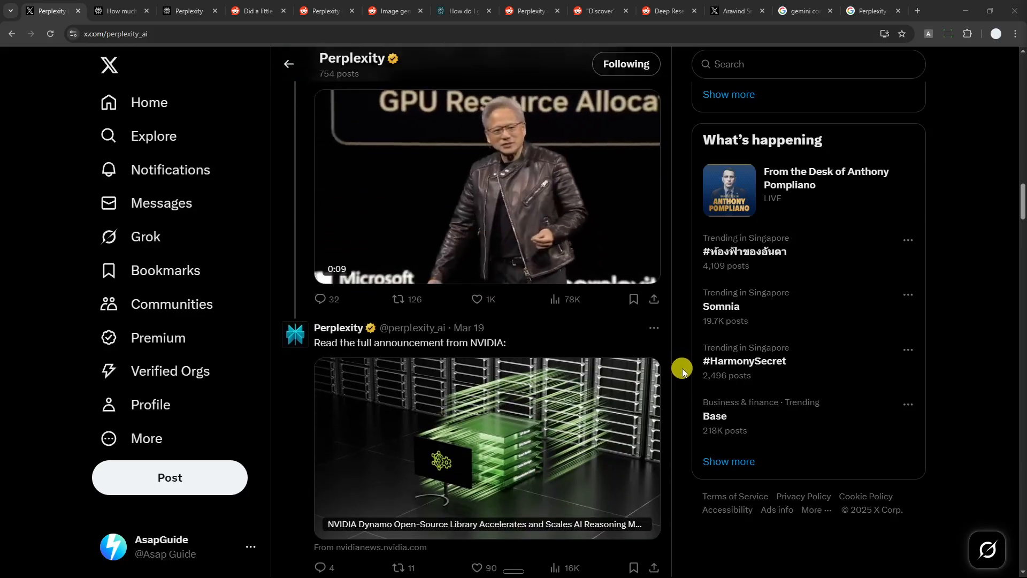
pyautogui.scroll(-3)
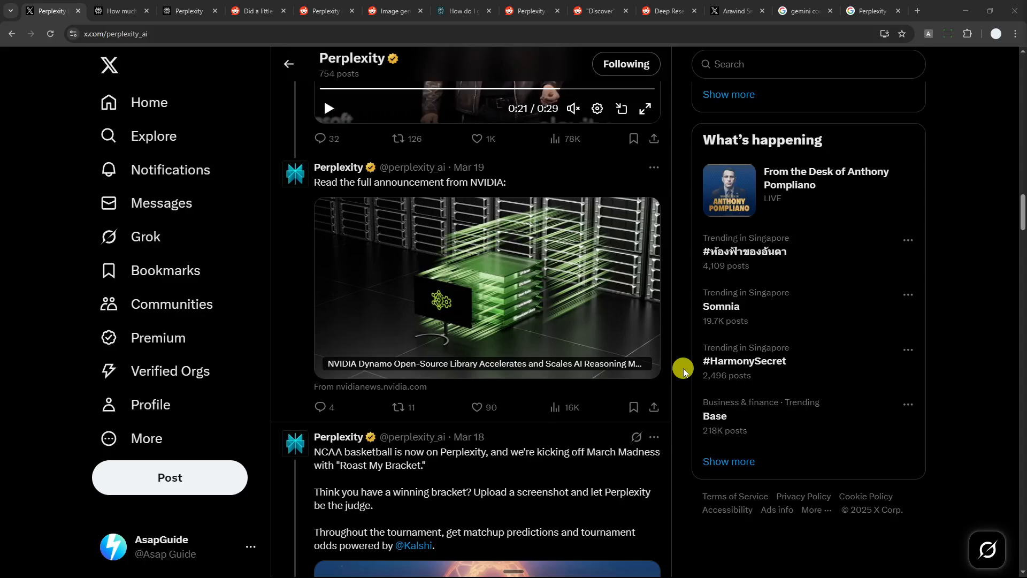
pyautogui.scroll(-3)
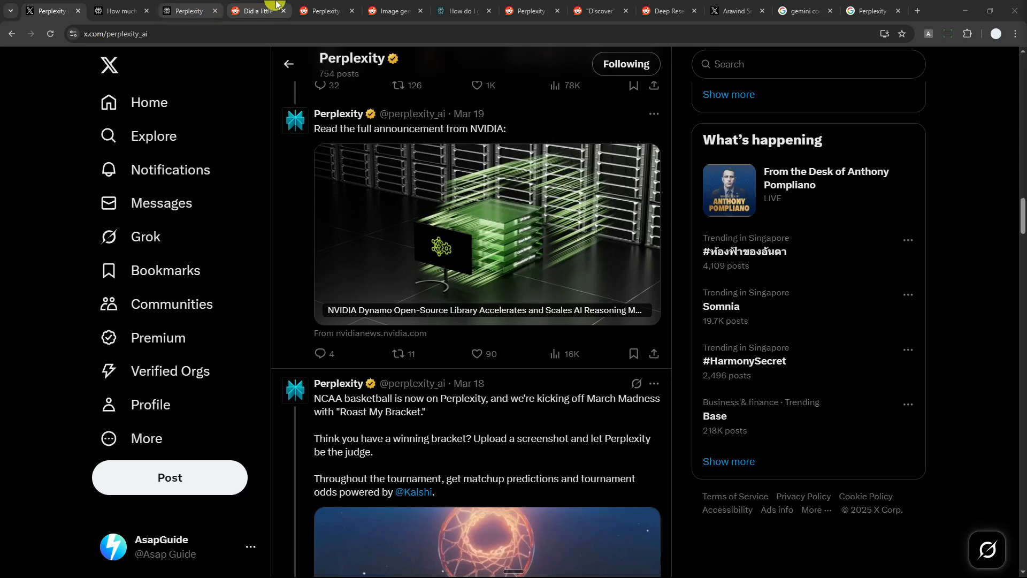
# Step: Read the 'Did a little digging…' Reddit post on removed writing mode, then show the perplexity.ai home page
pyautogui.click(258, 11)
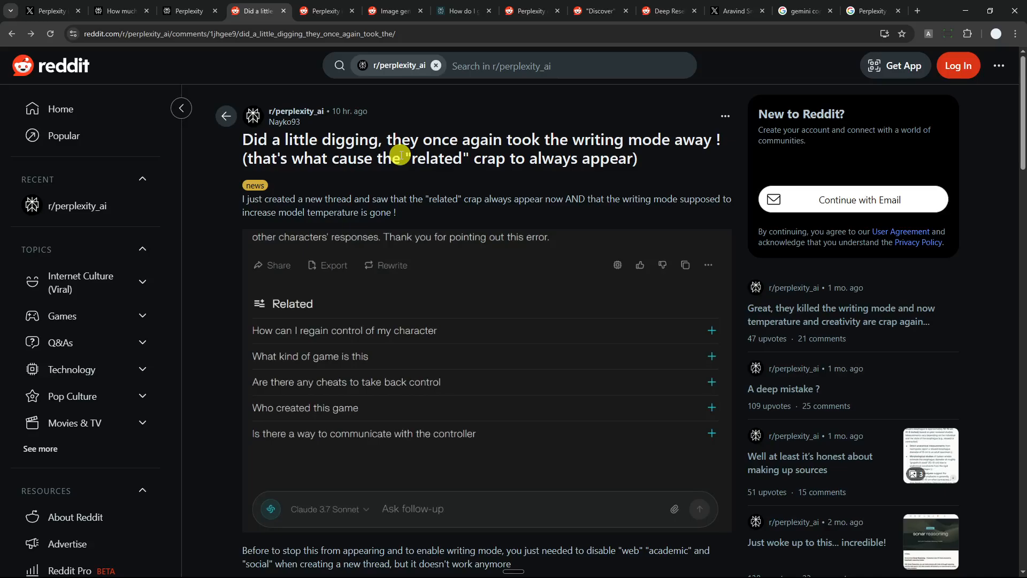
pyautogui.moveTo(406, 172)
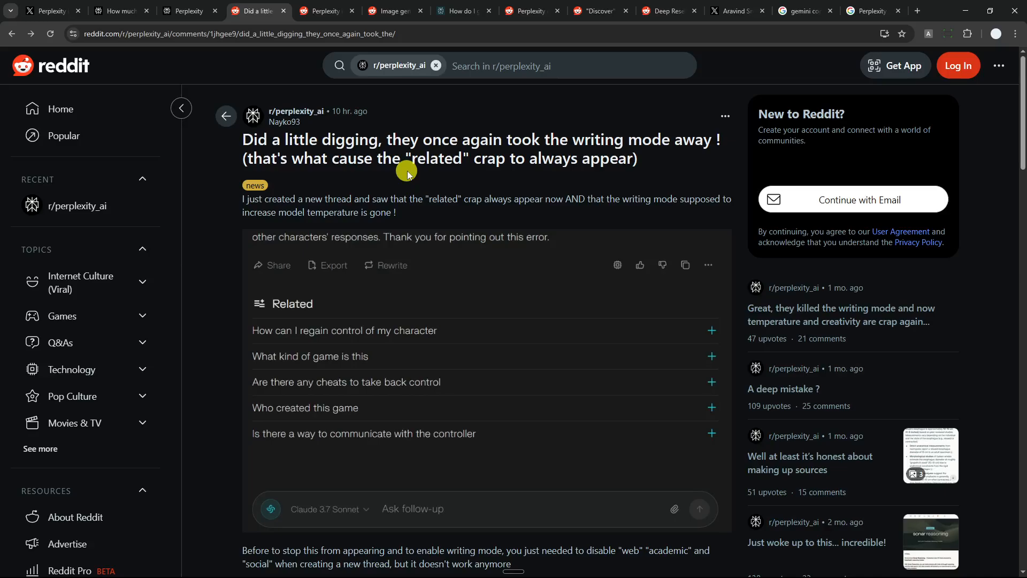
pyautogui.moveTo(369, 173)
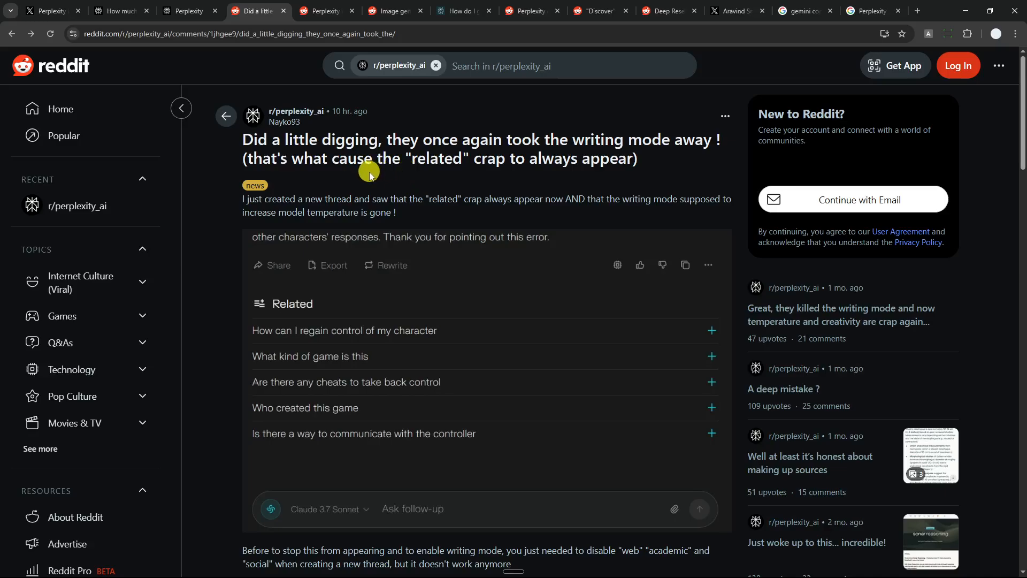
pyautogui.moveTo(370, 181)
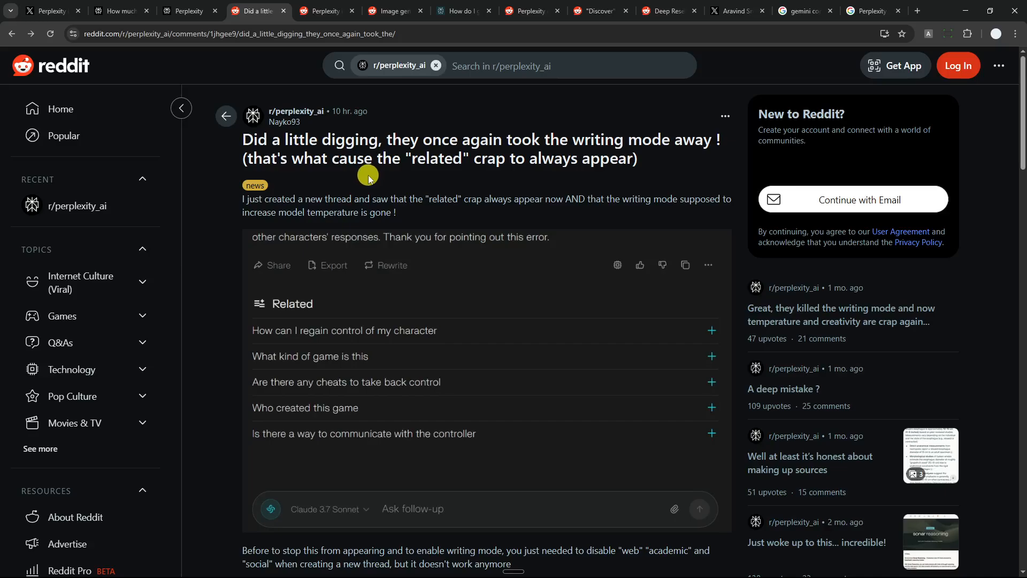
pyautogui.click(190, 11)
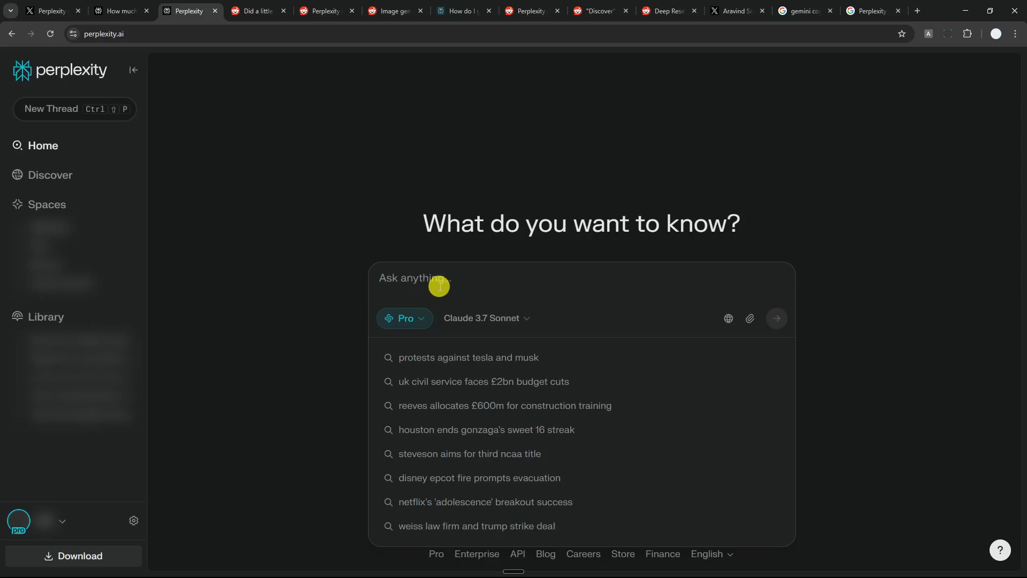
pyautogui.moveTo(277, 117)
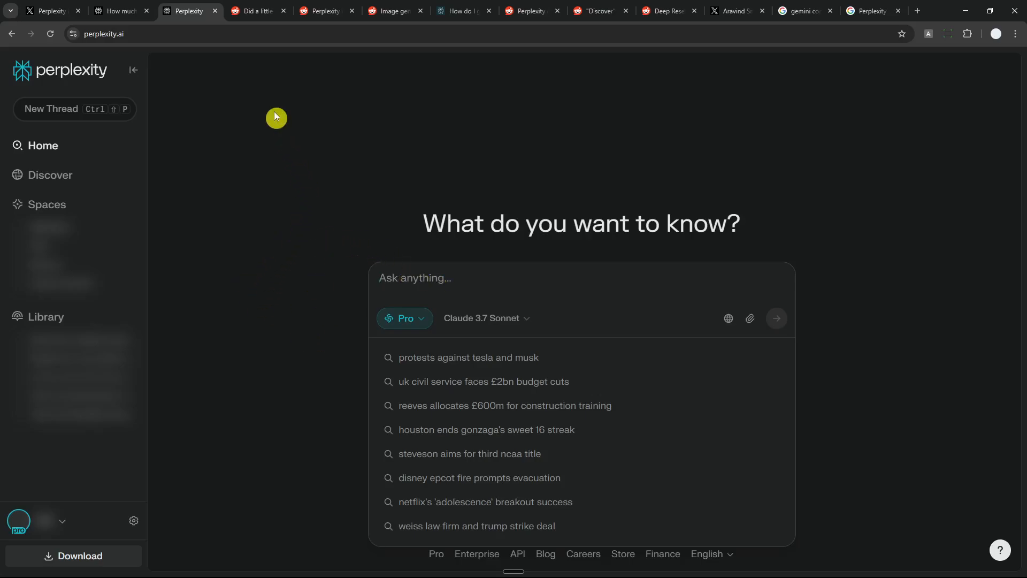
# Step: Scroll the writing-mode post to its disabled Web, Academic and Social screenshot, then open the image-generation post
pyautogui.click(258, 10)
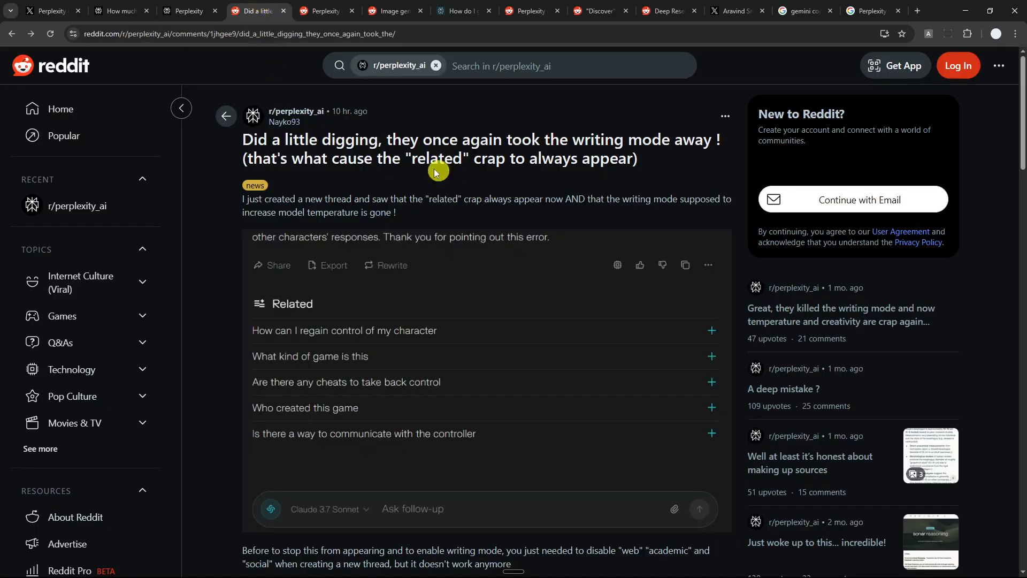
pyautogui.moveTo(504, 146)
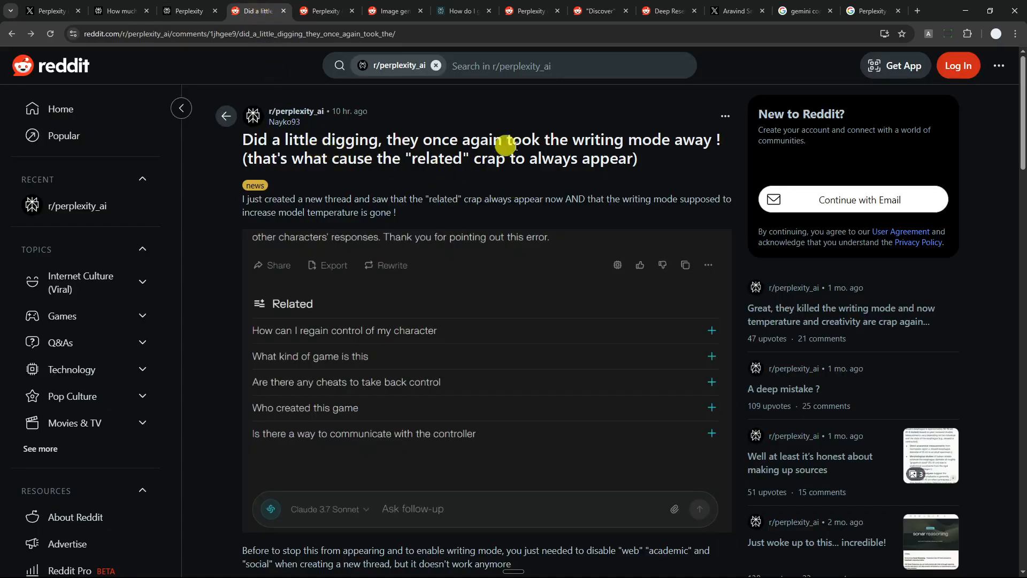
pyautogui.moveTo(598, 138)
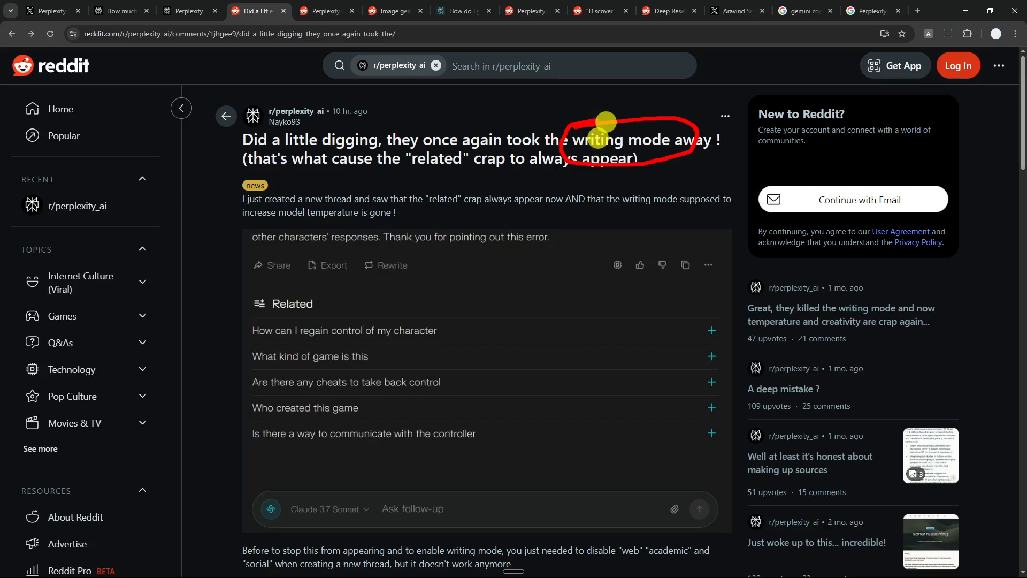
pyautogui.moveTo(289, 123)
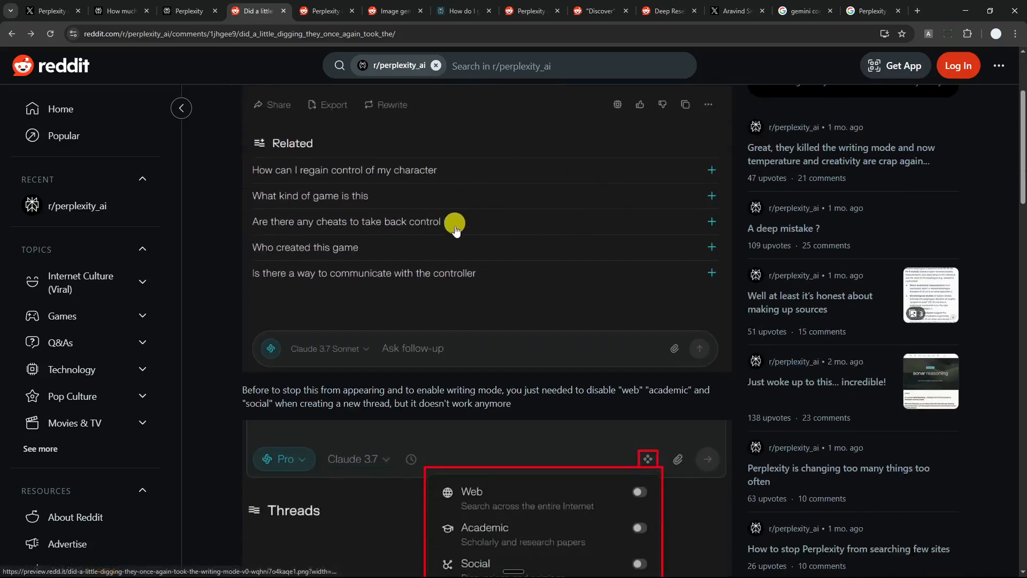
pyautogui.scroll(-3)
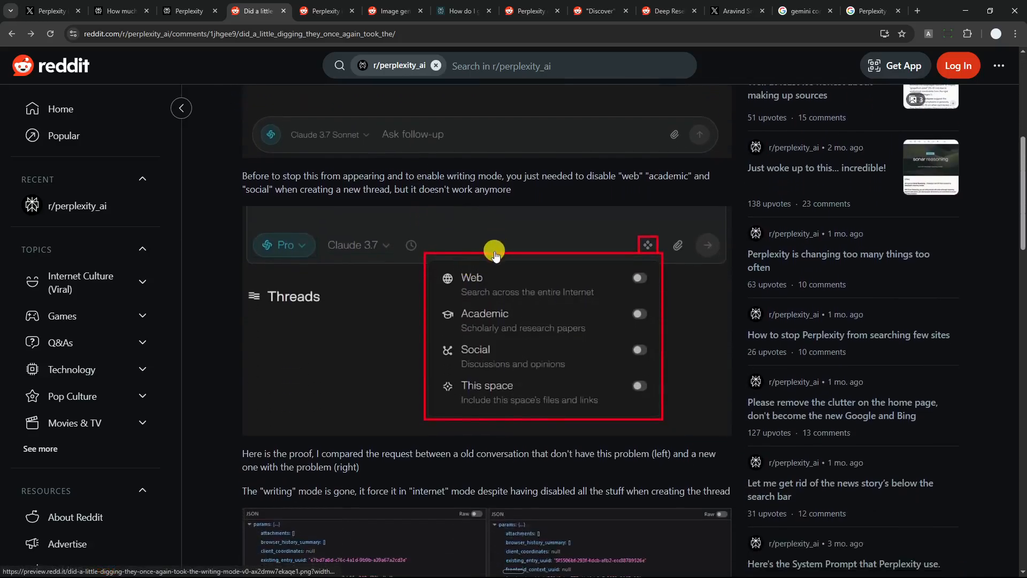
pyautogui.moveTo(467, 318)
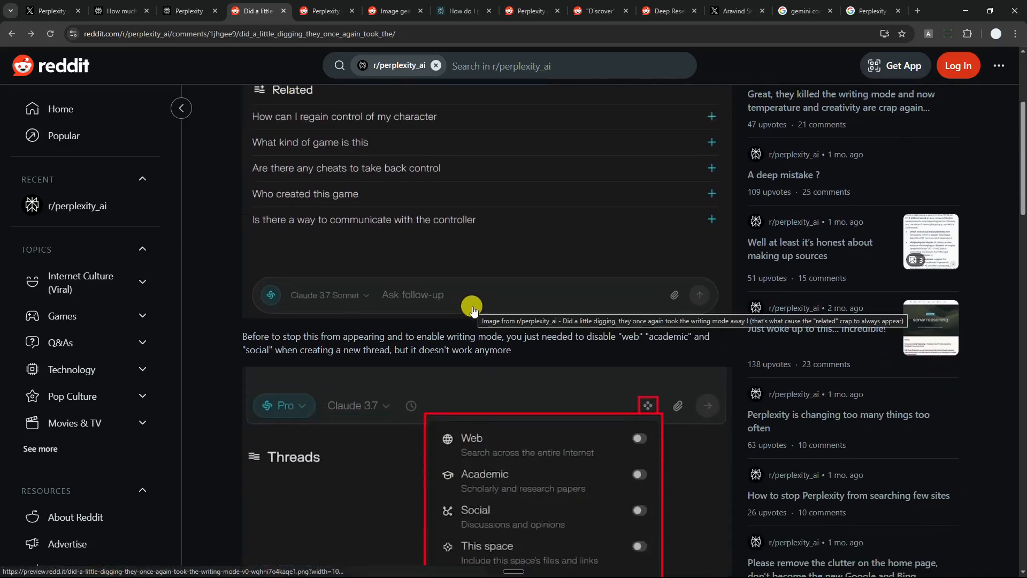
pyautogui.scroll(-3)
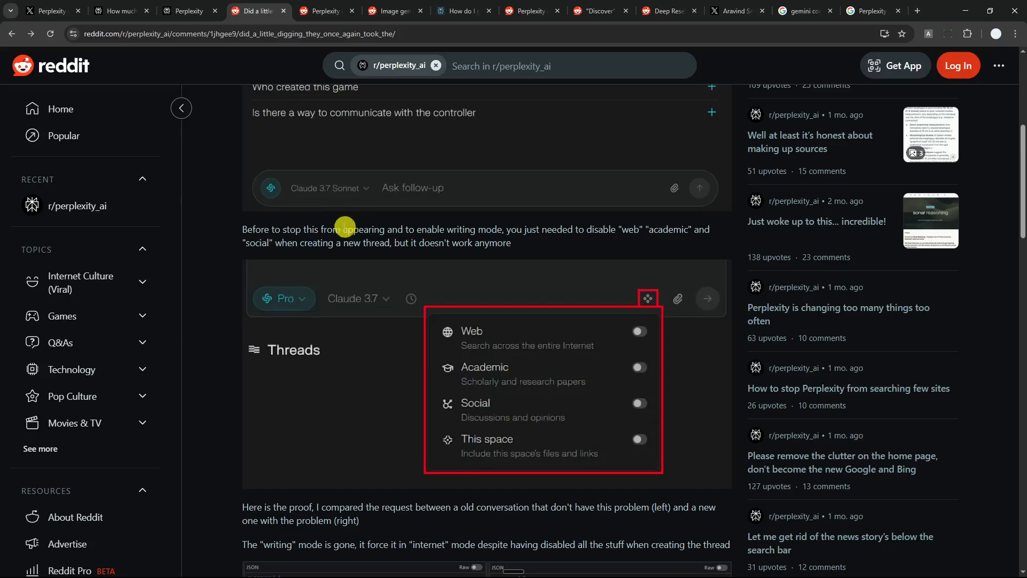
pyautogui.click(839, 314)
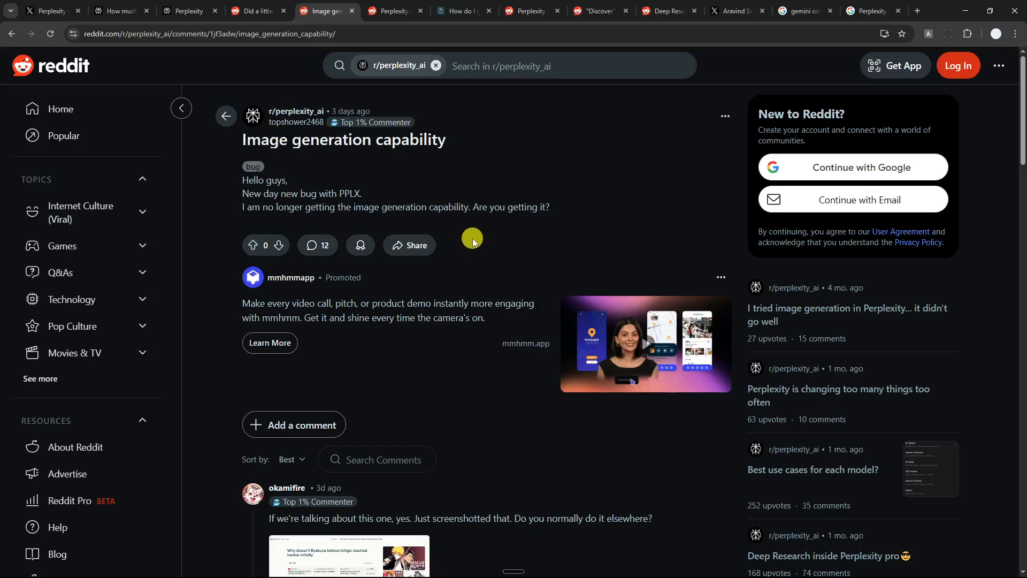
# Step: Read replies about the missing generate-image button, then open the 'changing too many things too often' post
pyautogui.scroll(-3)
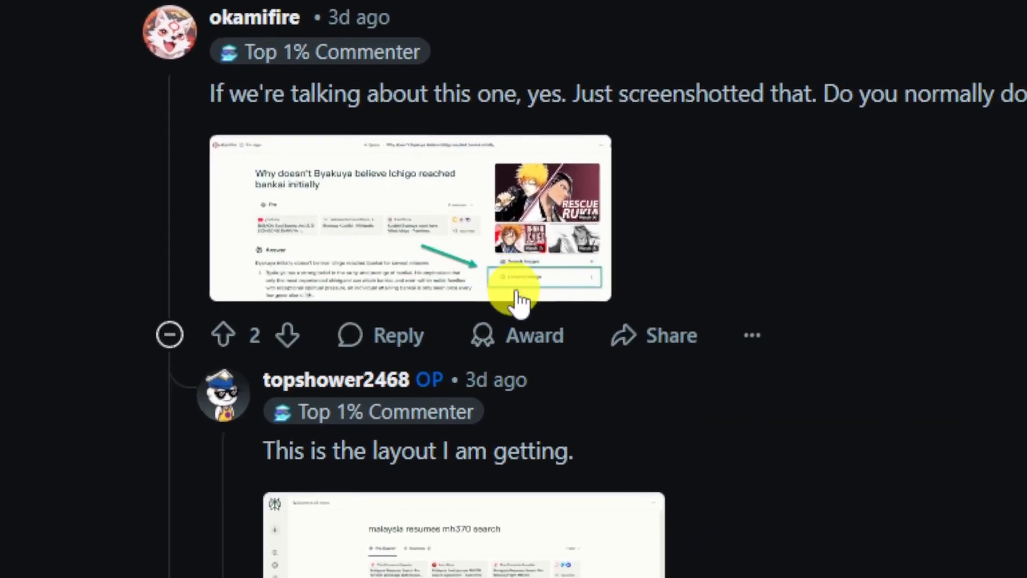
pyautogui.scroll(-3)
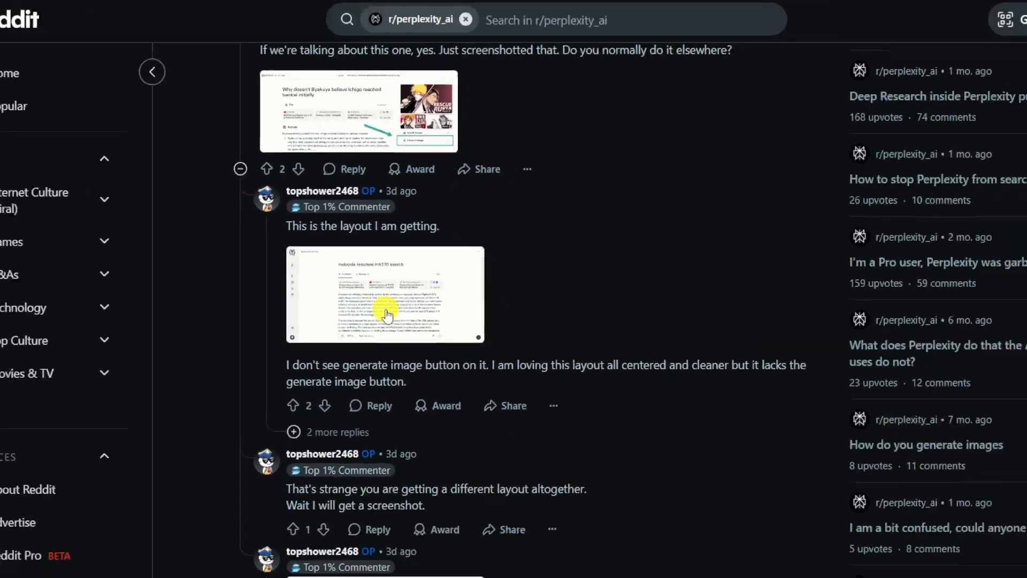
pyautogui.click(395, 10)
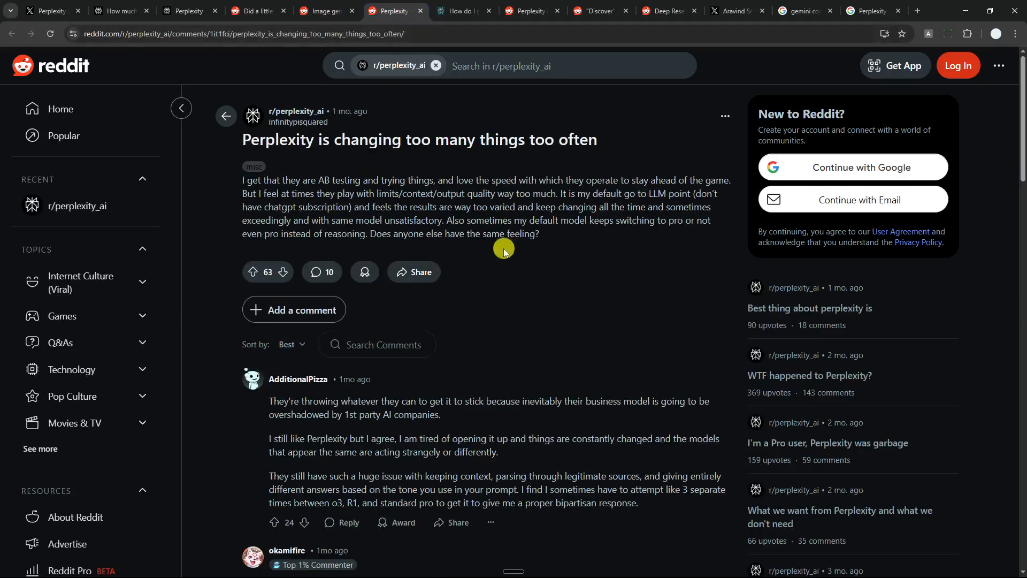
pyautogui.moveTo(499, 210)
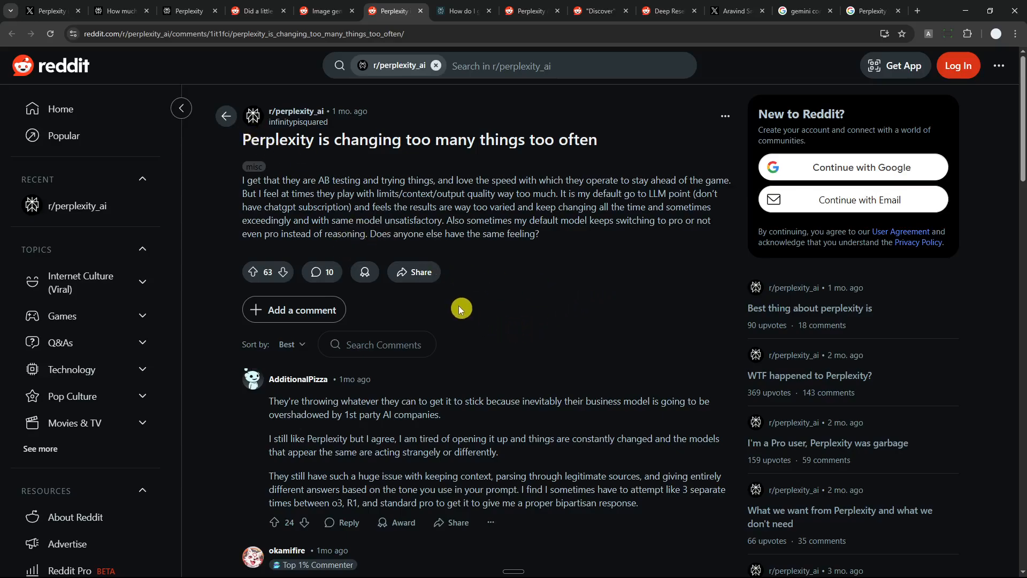
# Step: Read the 'changing too many things too often' post and top comments, then return to Perplexity
pyautogui.scroll(-3)
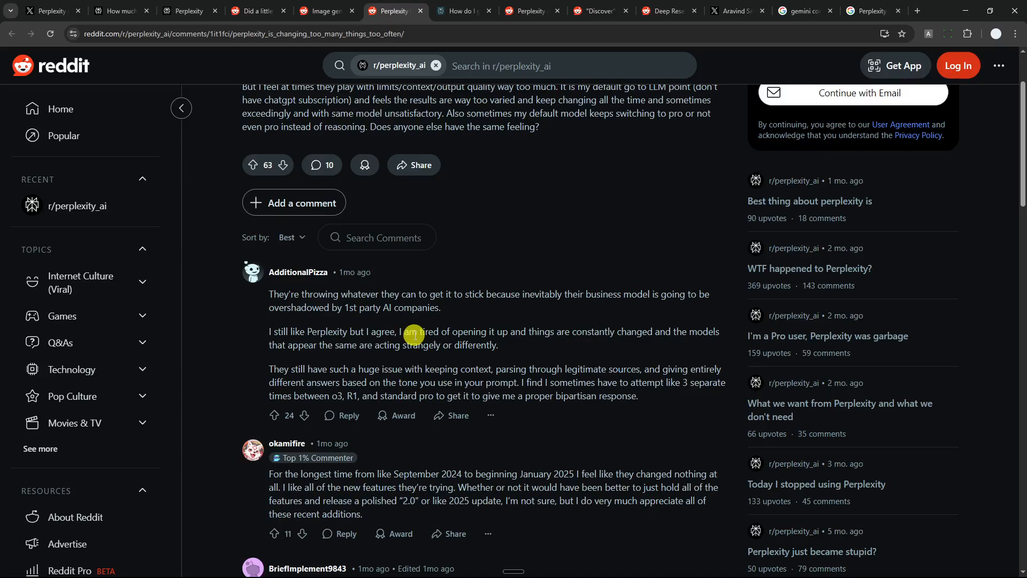
pyautogui.moveTo(522, 299)
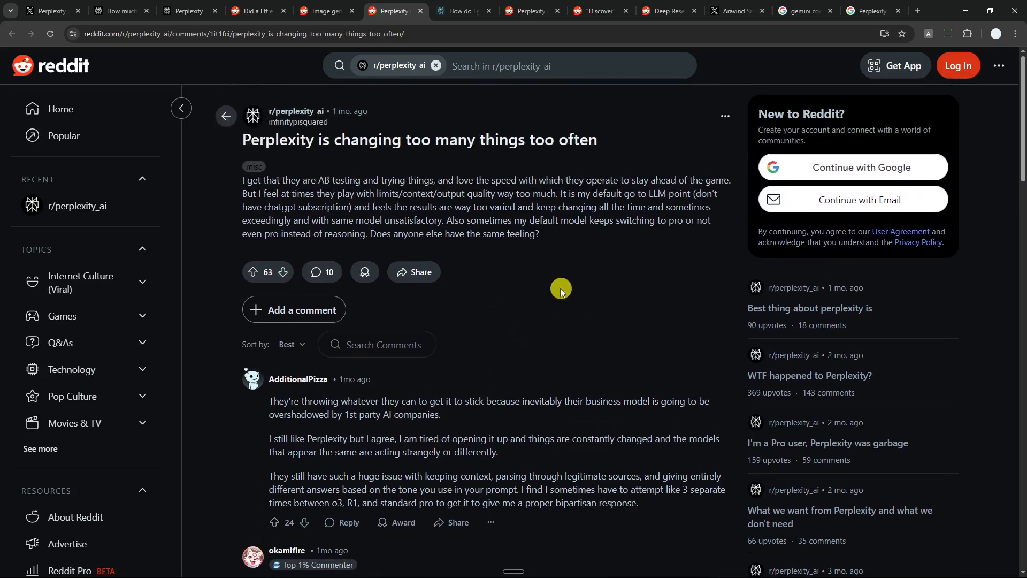
pyautogui.moveTo(545, 235)
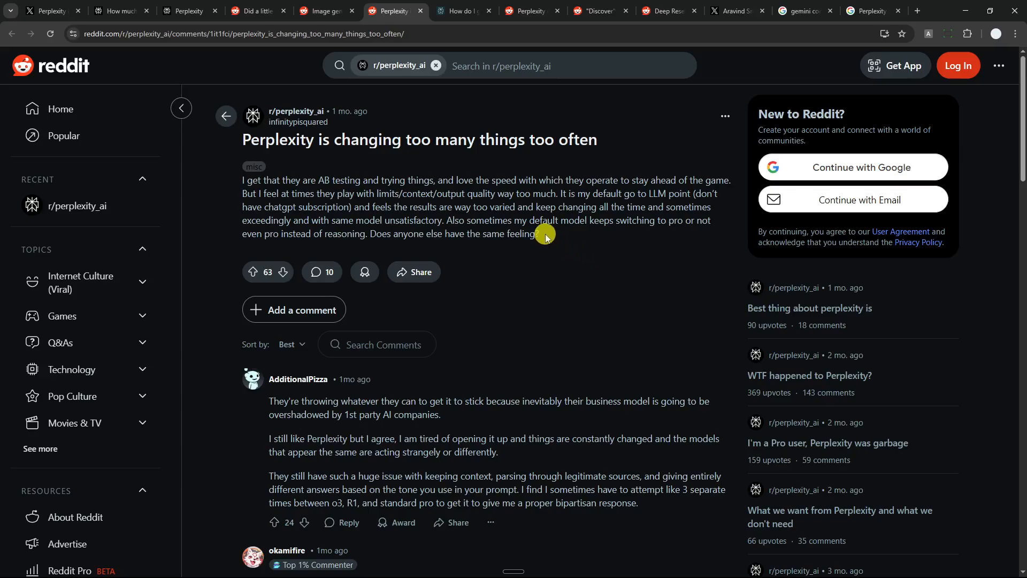
pyautogui.moveTo(520, 227)
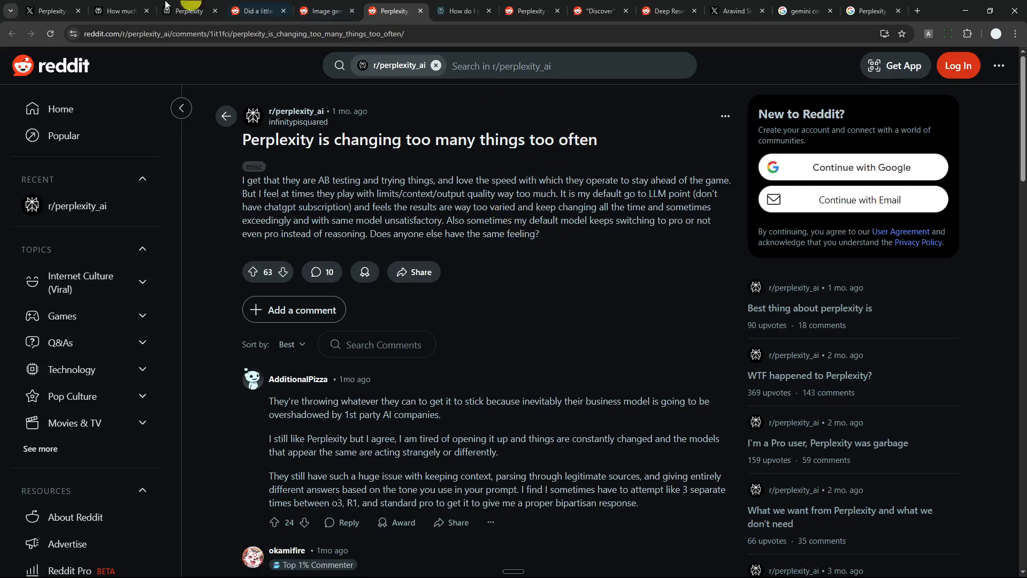
pyautogui.click(188, 10)
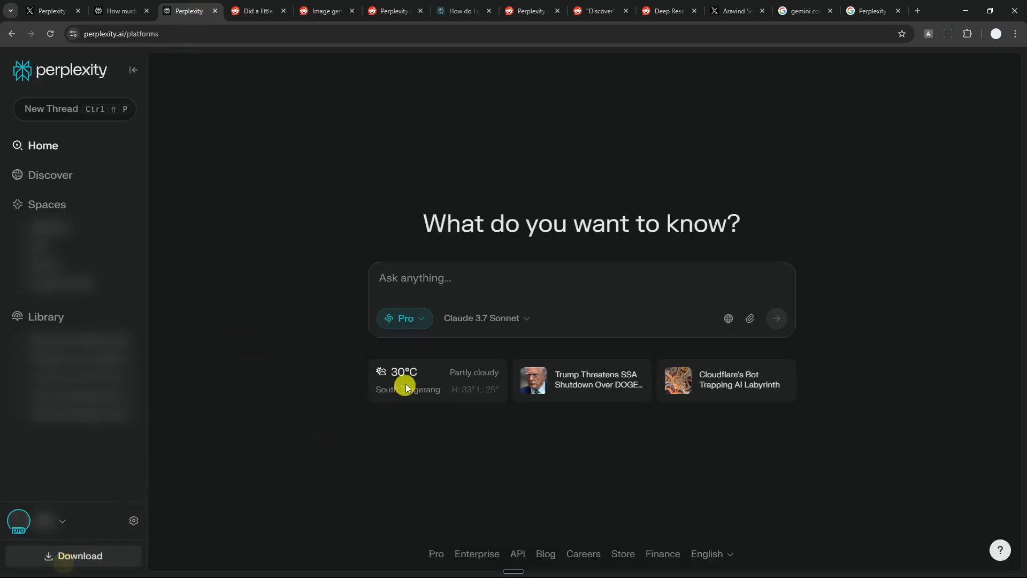
# Step: Review the iOS, Android, macOS, Windows, Chrome and Comet download options, then show Aravind Srinivas's Voice Mode post
pyautogui.click(73, 556)
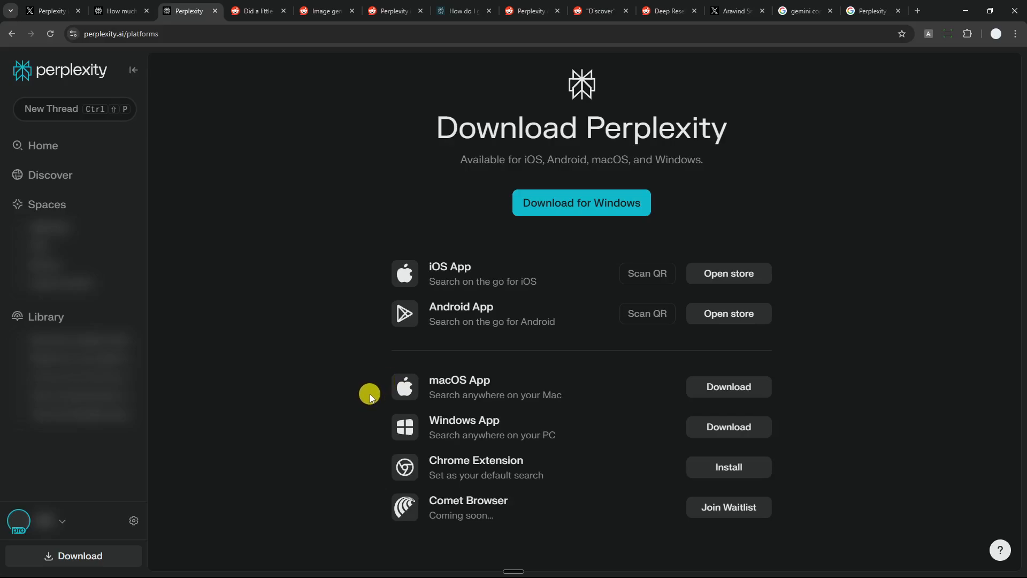
pyautogui.moveTo(446, 386)
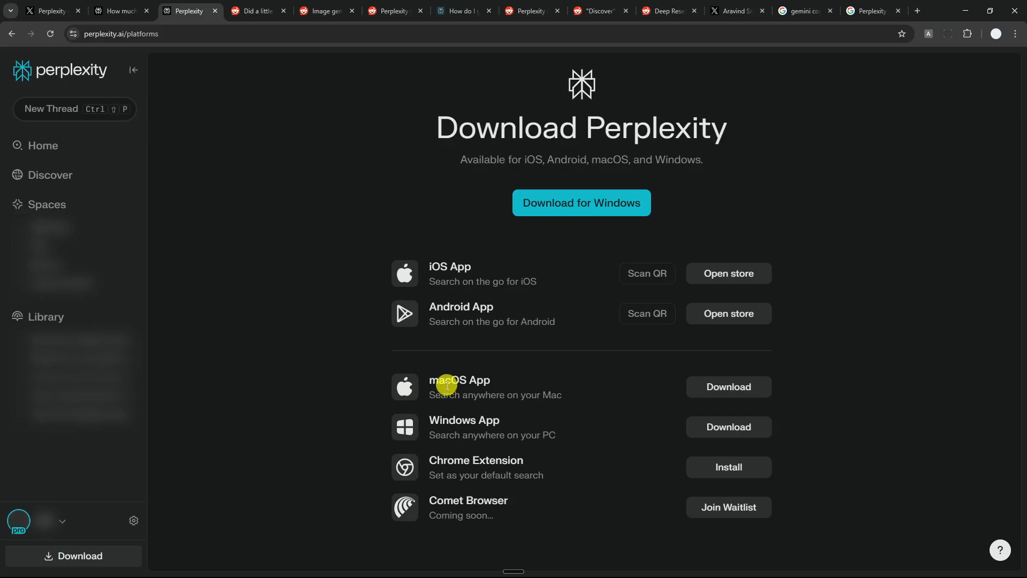
pyautogui.moveTo(429, 271)
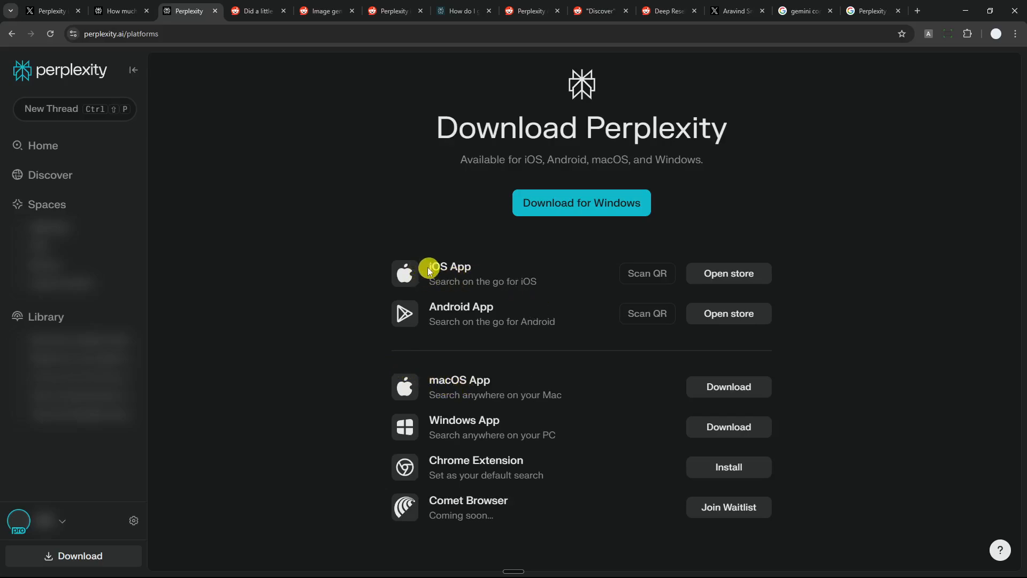
pyautogui.moveTo(480, 269)
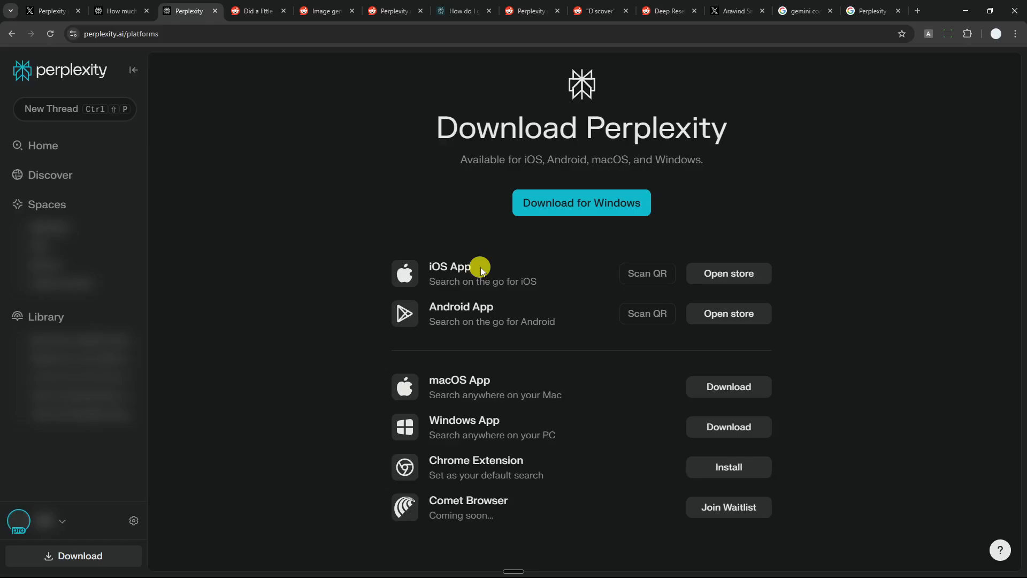
pyautogui.moveTo(514, 261)
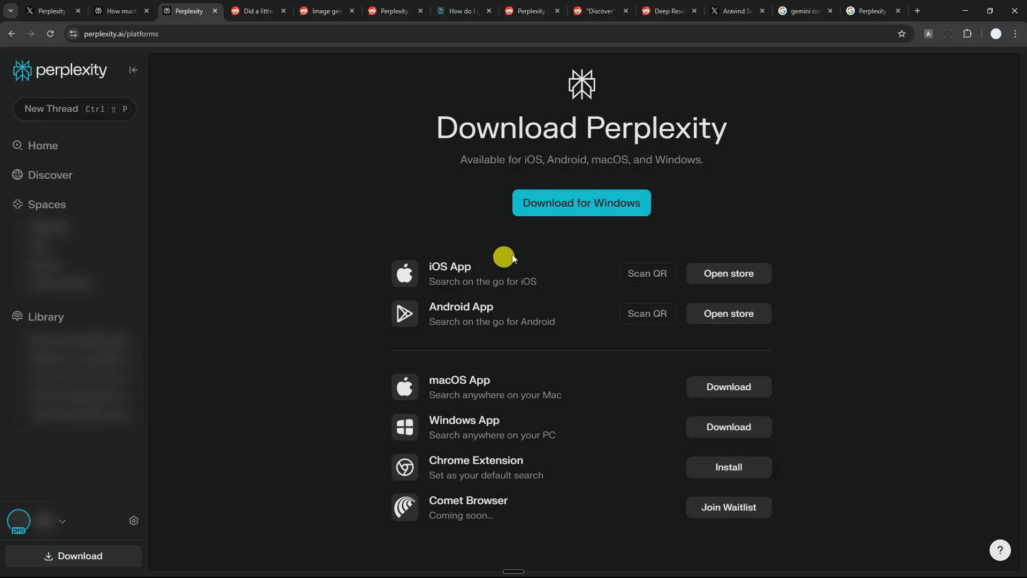
pyautogui.click(739, 11)
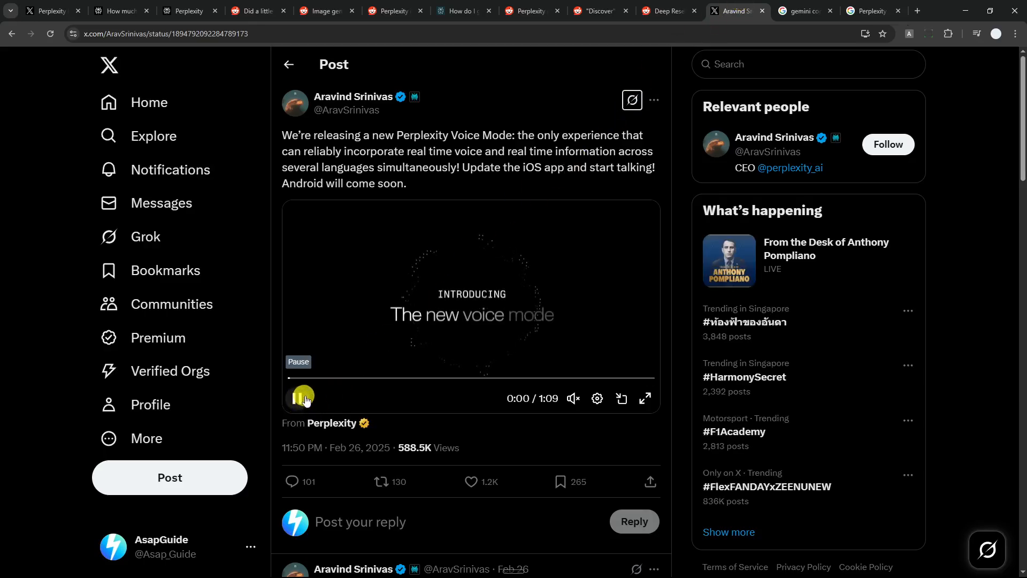
# Step: Play the Voice Mode announcement video through its phone demo, then return to the Perplexity download page
pyautogui.click(296, 397)
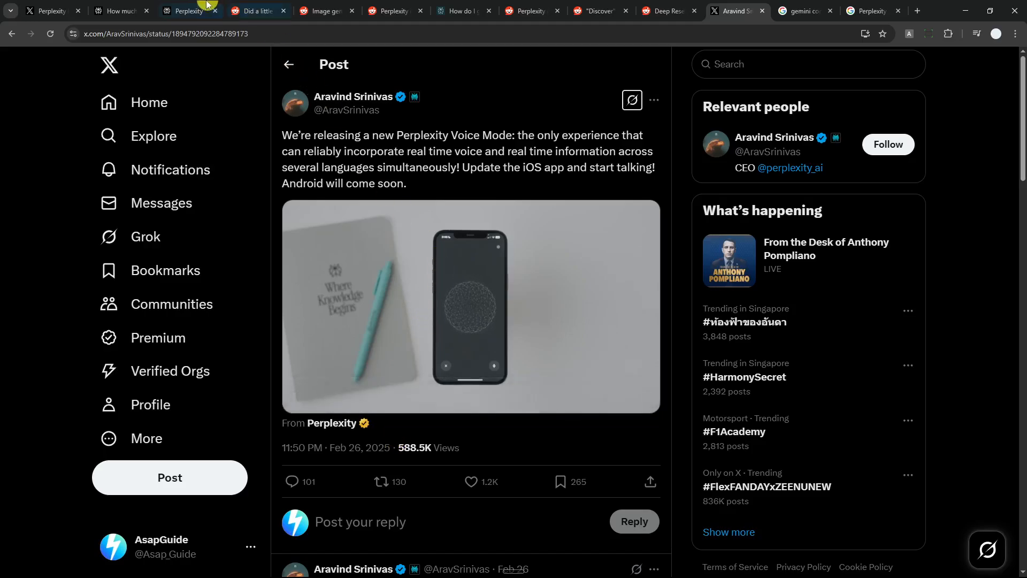
pyautogui.click(187, 11)
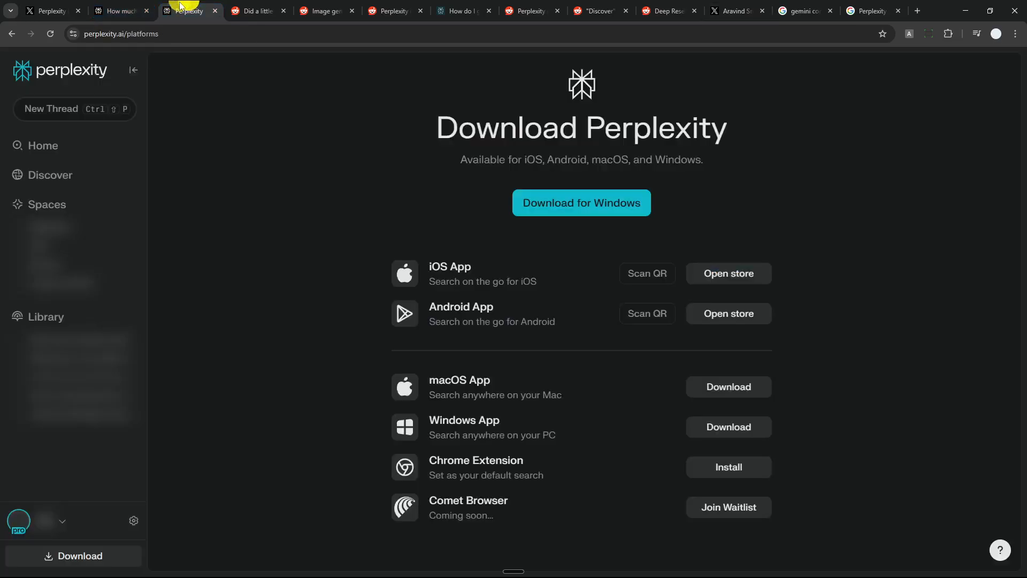
pyautogui.moveTo(488, 328)
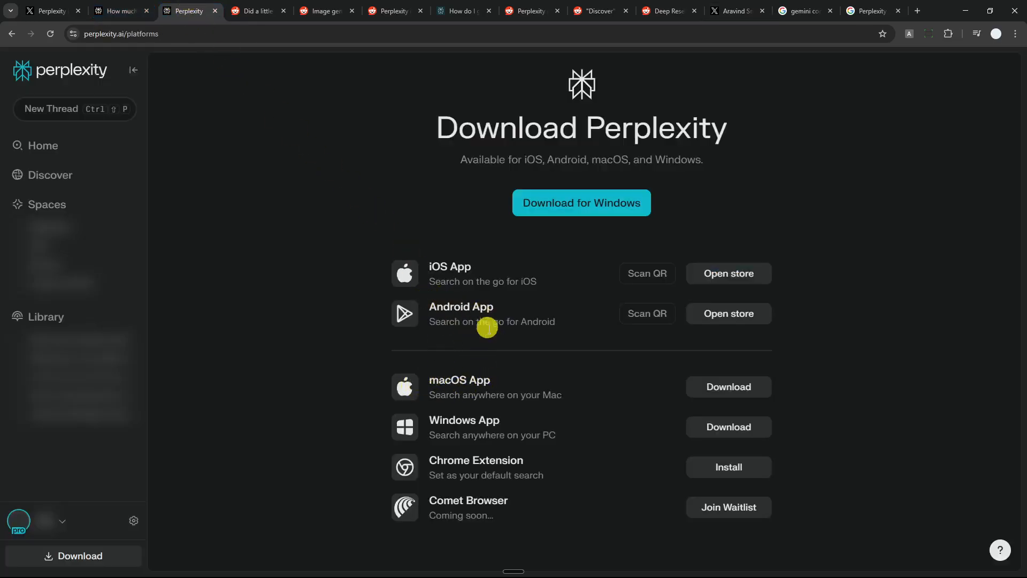
pyautogui.moveTo(513, 385)
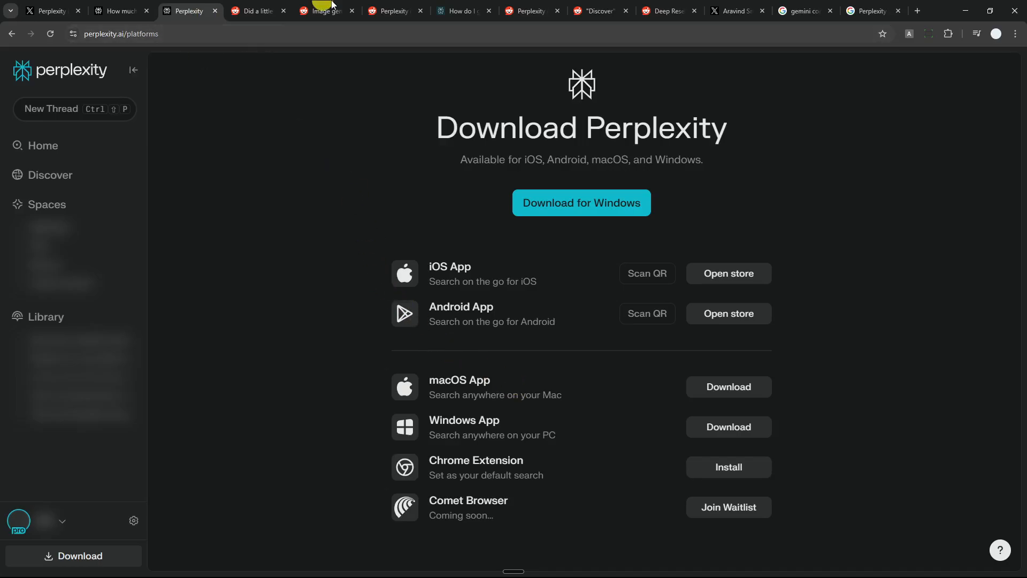
# Step: Show the perplexity.ai/platforms download page, then return to the Voice Mode post at its Ask Anything card
pyautogui.click(326, 11)
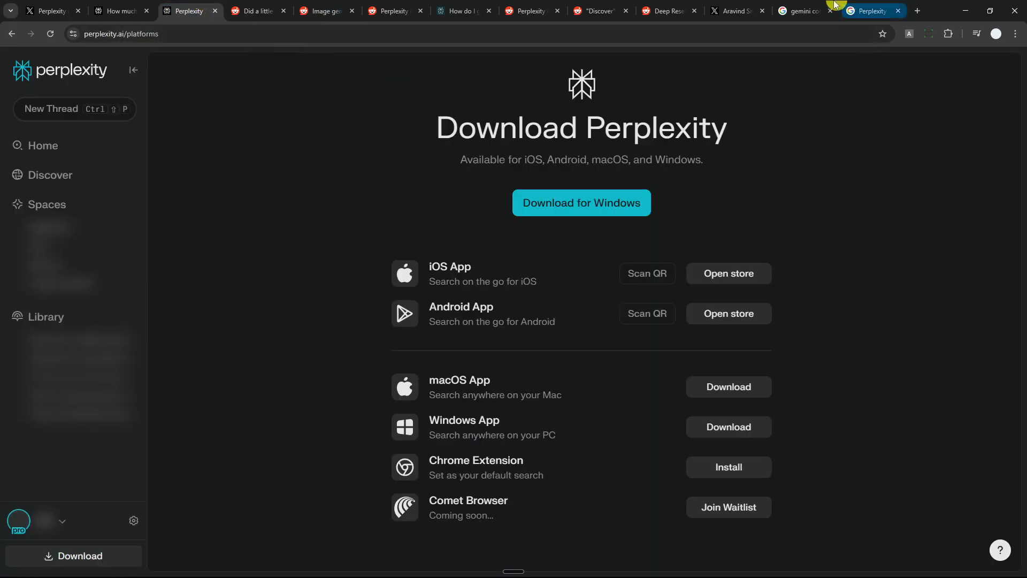
pyautogui.click(735, 11)
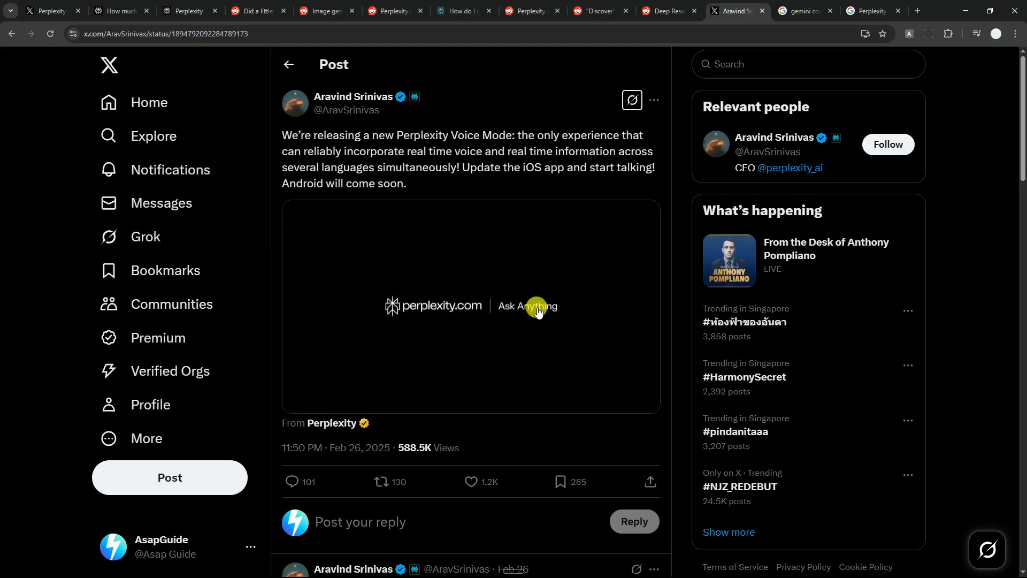
# Step: Watch the Voice Mode video to its 1:09 end, then switch to the context-window answer
pyautogui.click(536, 309)
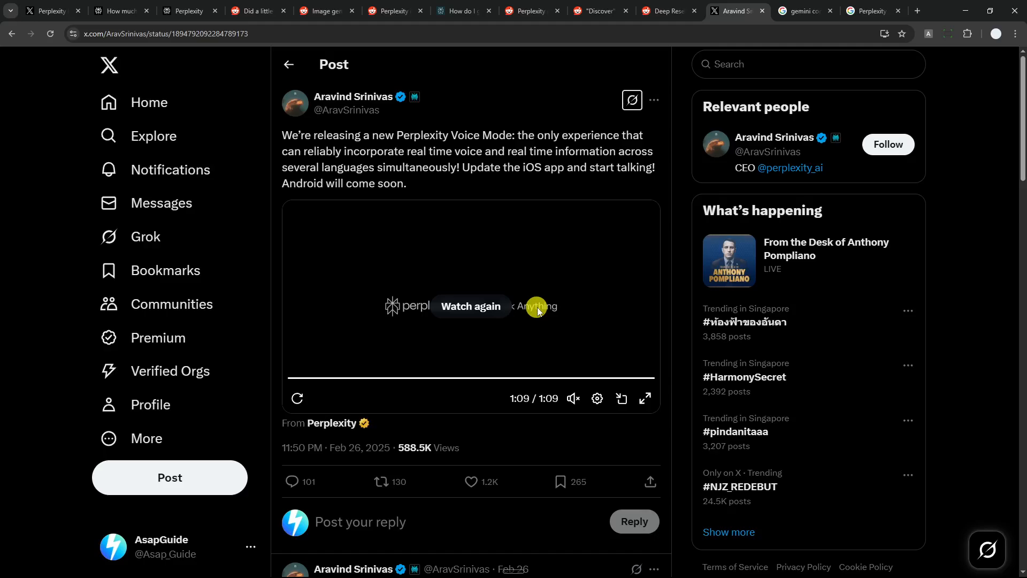
pyautogui.moveTo(418, 343)
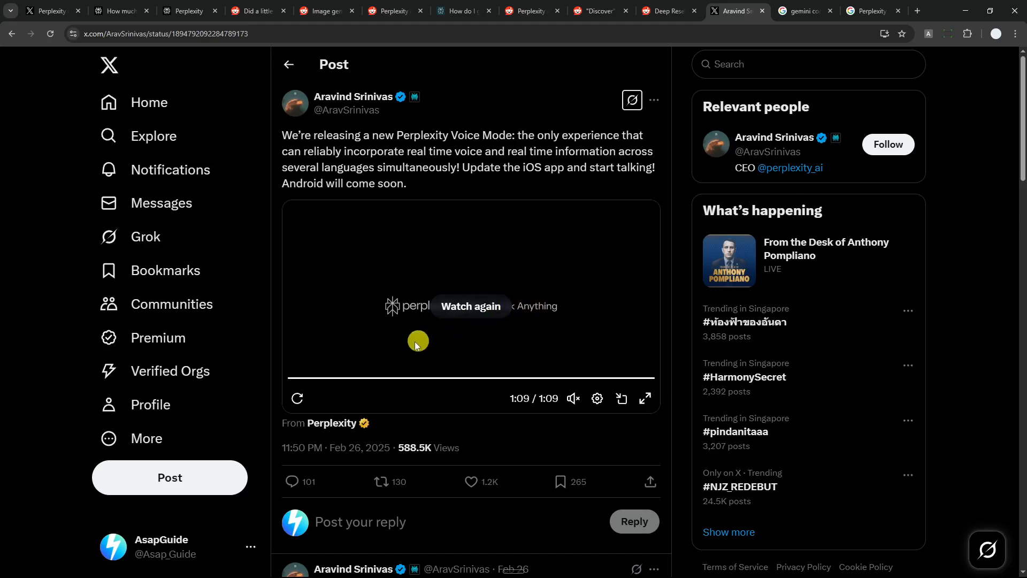
pyautogui.moveTo(397, 350)
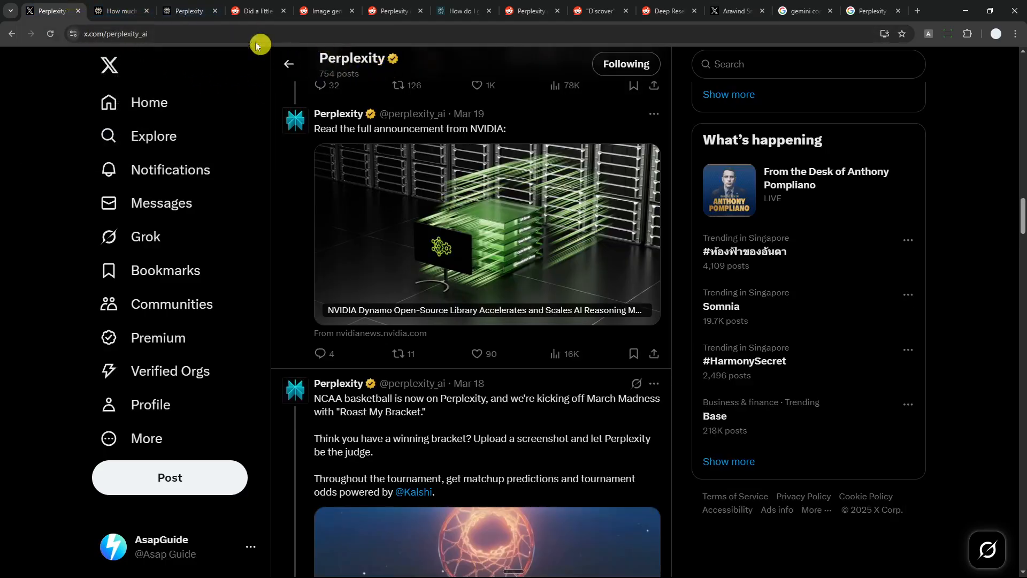
pyautogui.click(121, 11)
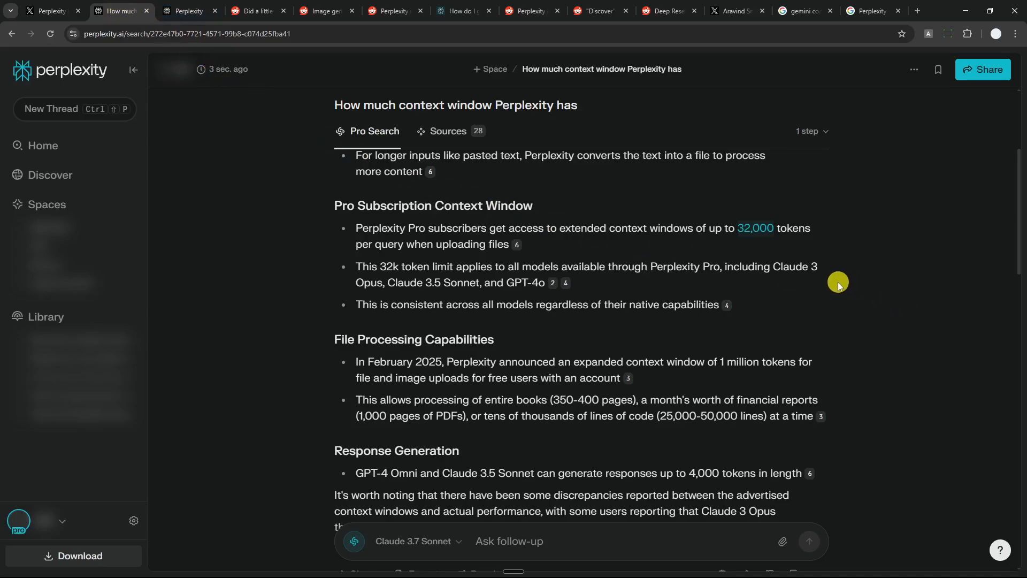
# Step: Read the context-window answer's 4,000 and 32,000 token Pro limits, then open the model list
pyautogui.scroll(3)
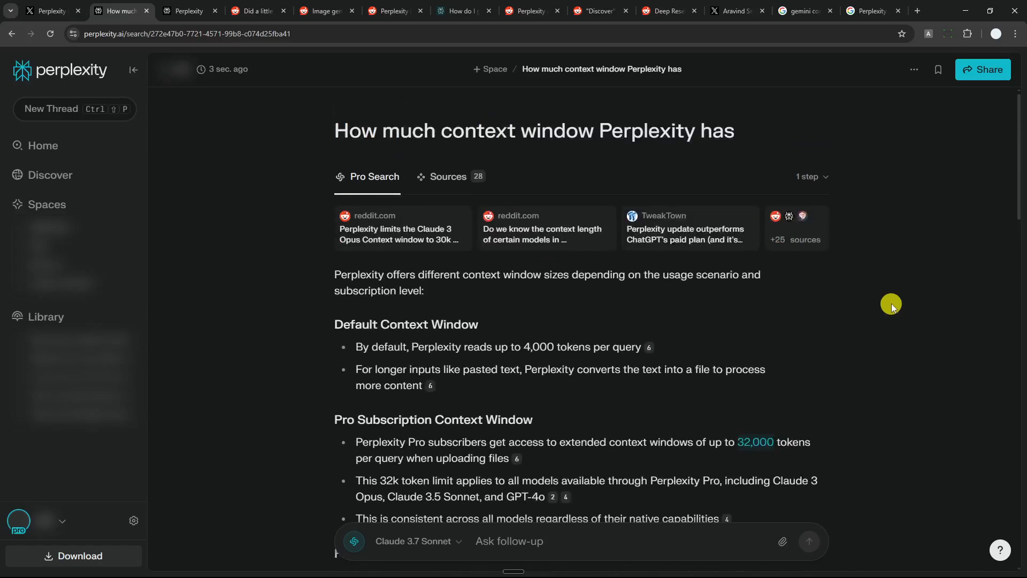
pyautogui.moveTo(890, 301)
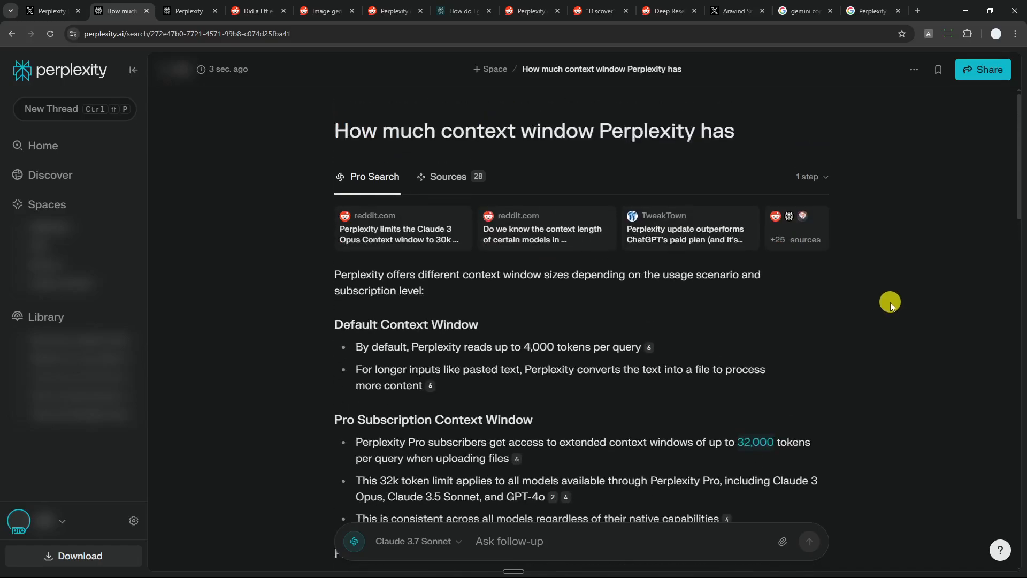
pyautogui.moveTo(775, 348)
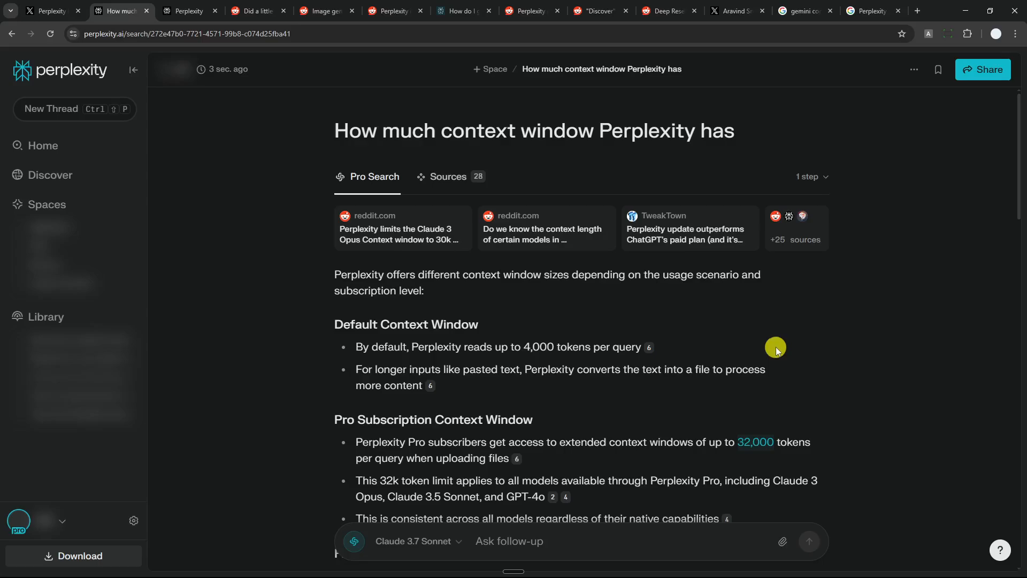
pyautogui.scroll(-3)
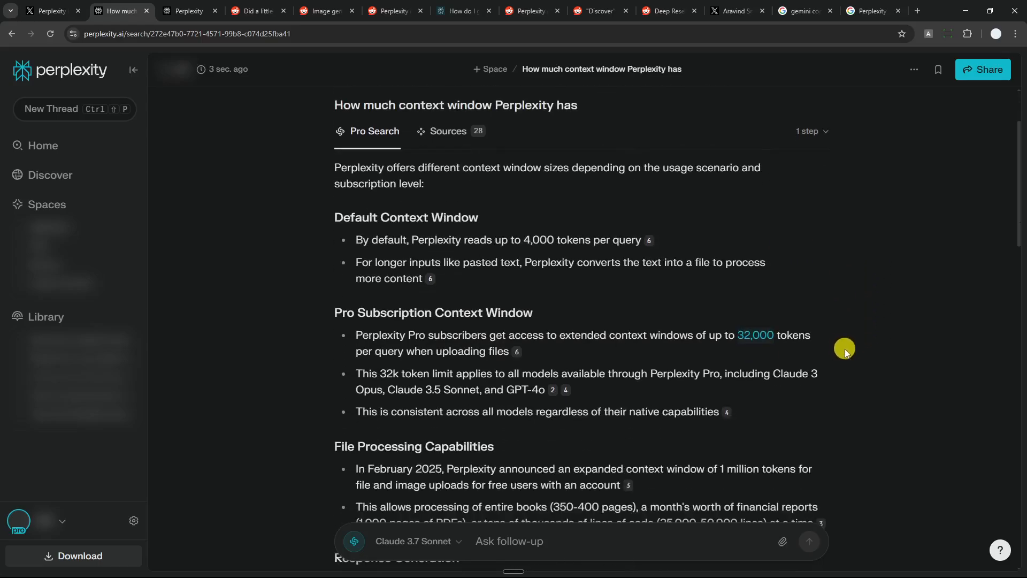
pyautogui.moveTo(852, 352)
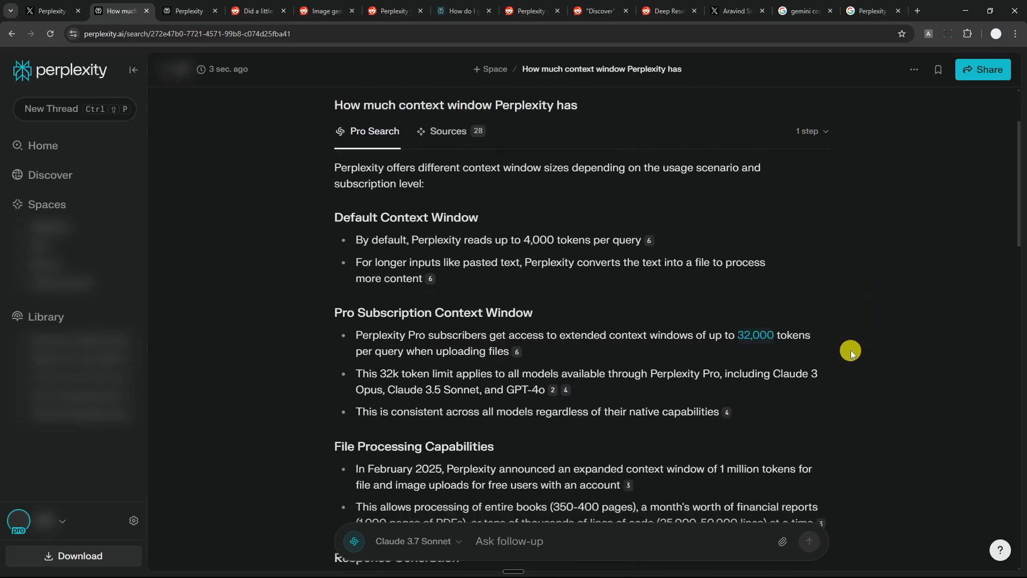
pyautogui.moveTo(863, 353)
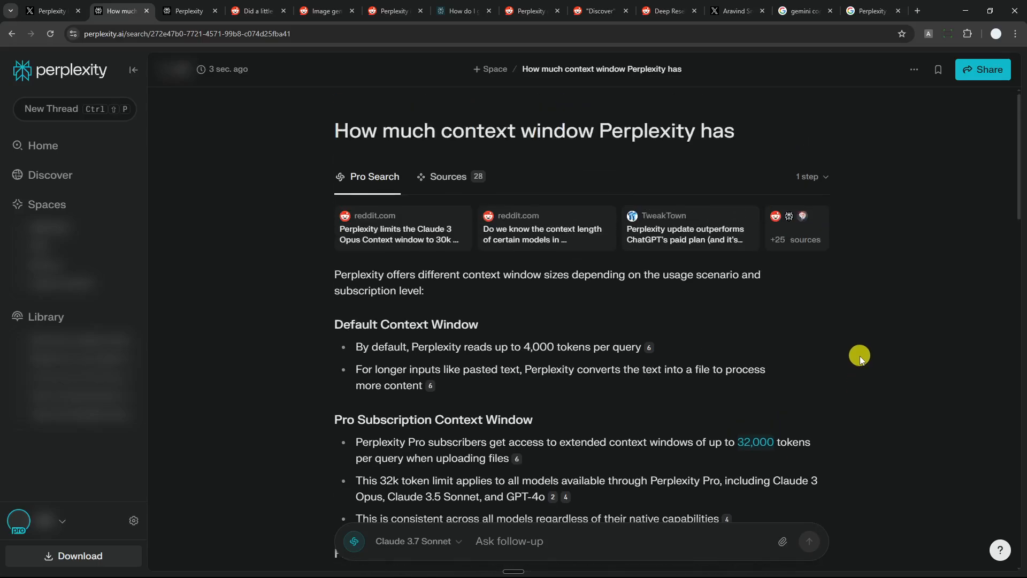
pyautogui.moveTo(852, 310)
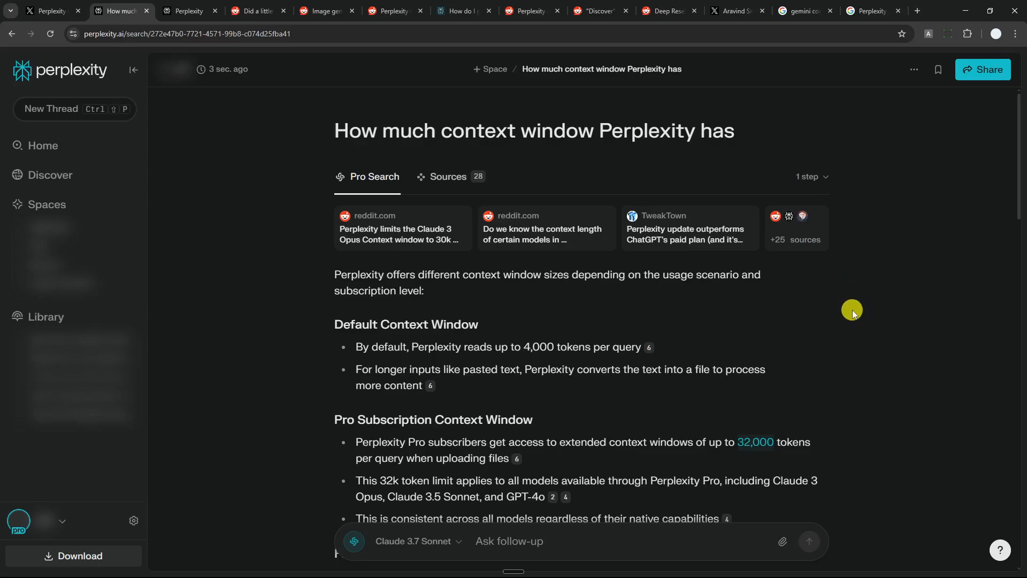
pyautogui.moveTo(872, 307)
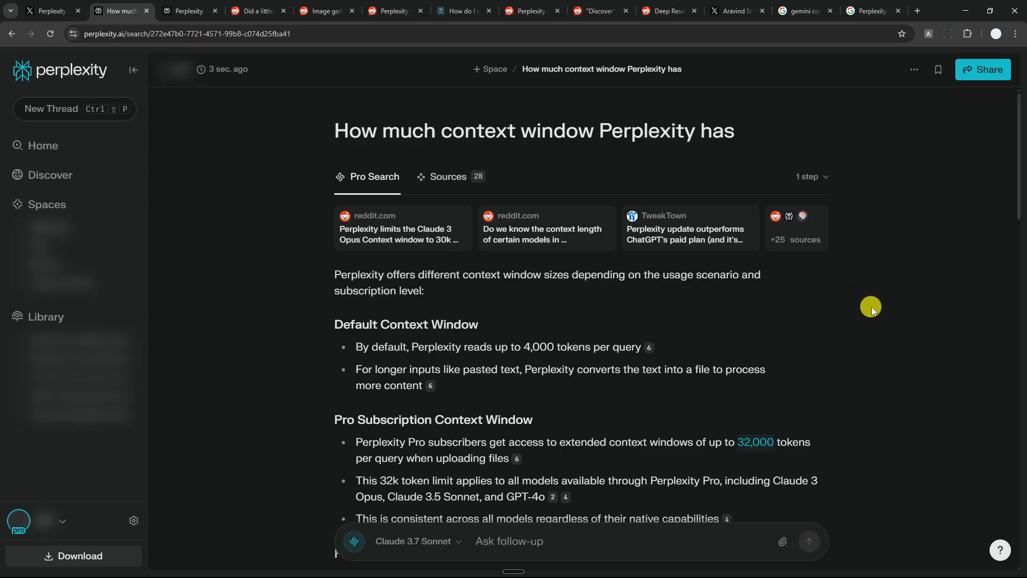
pyautogui.moveTo(828, 308)
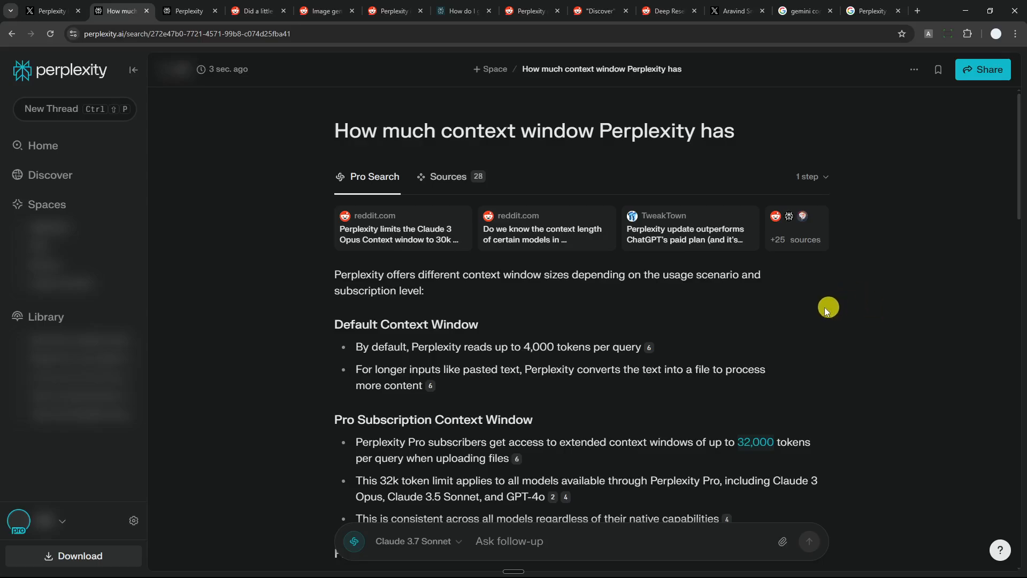
pyautogui.moveTo(843, 348)
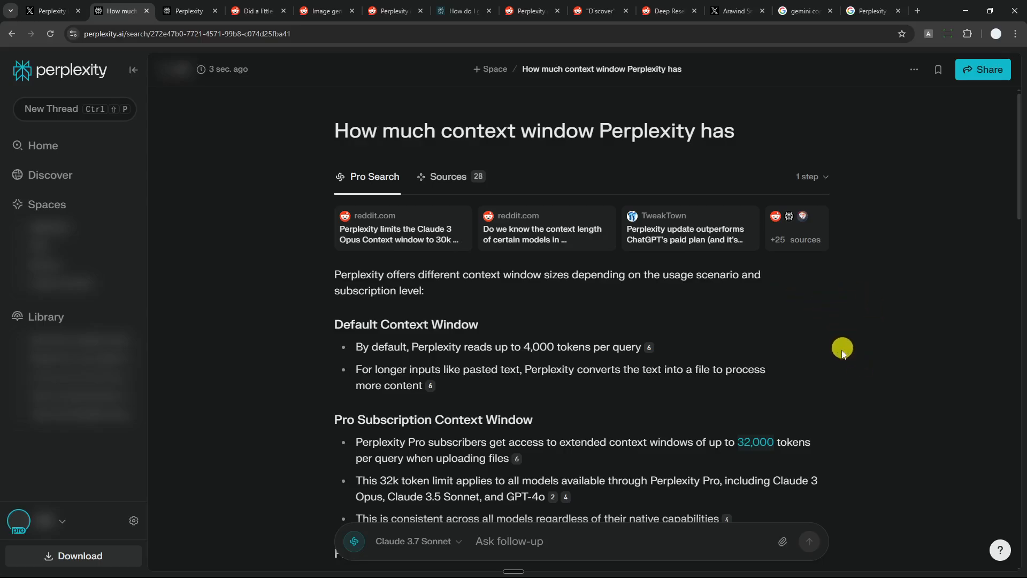
pyautogui.moveTo(843, 376)
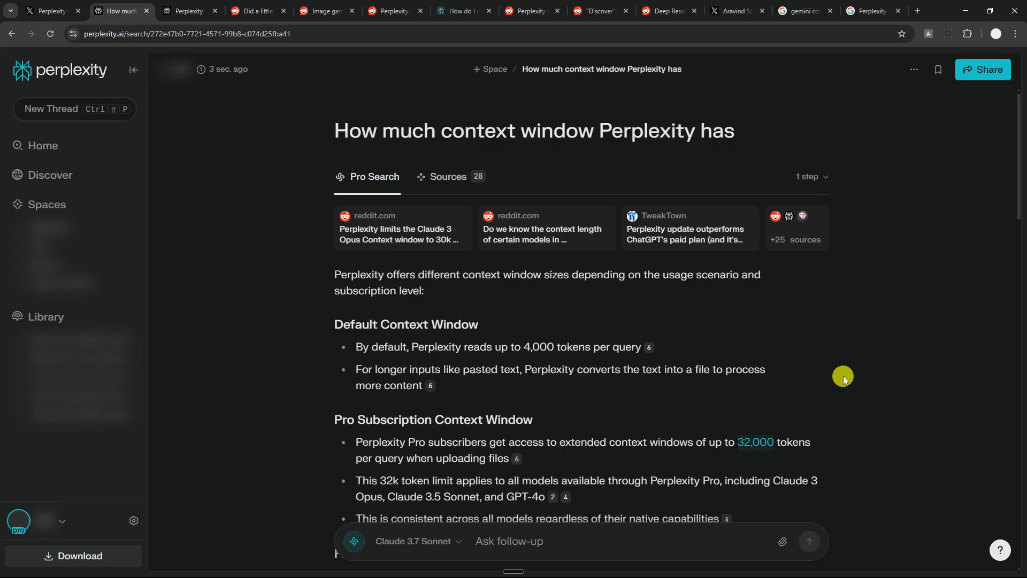
pyautogui.moveTo(843, 355)
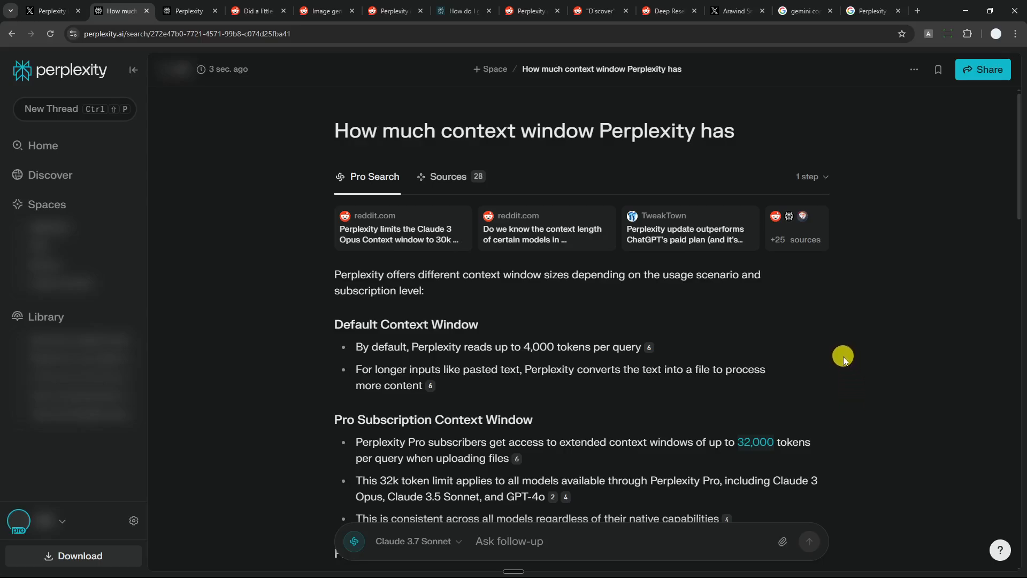
pyautogui.scroll(-3)
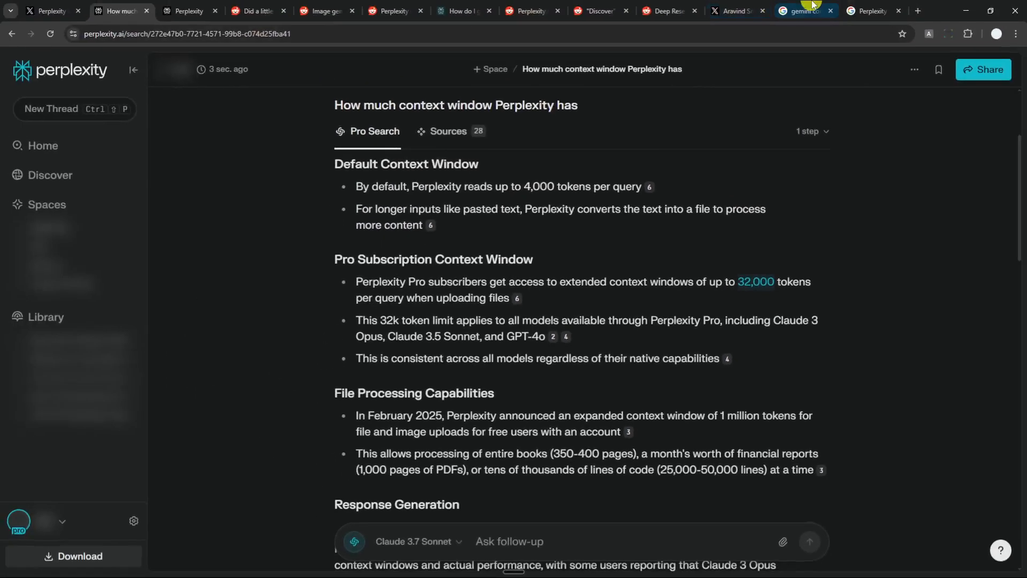
pyautogui.click(804, 11)
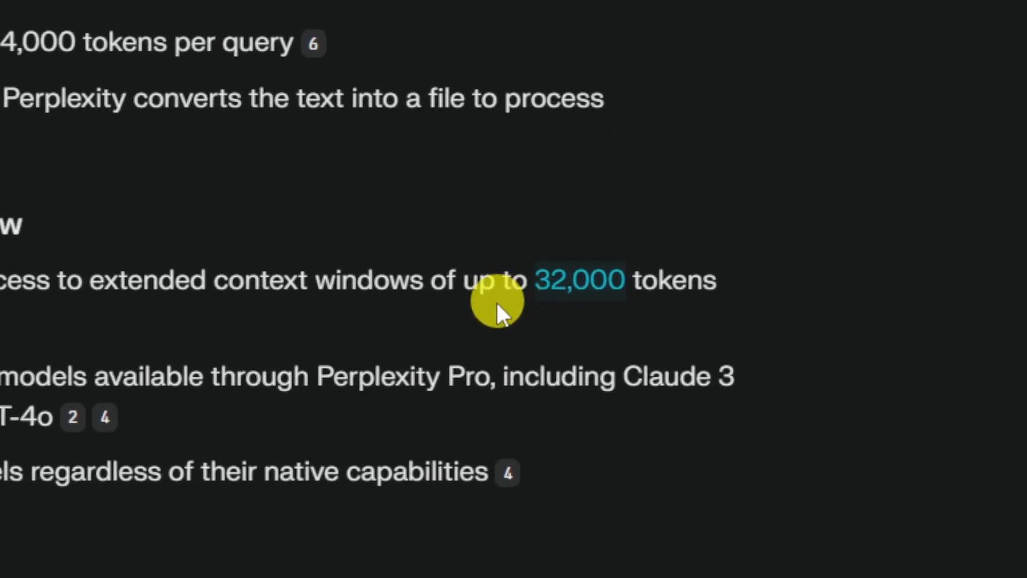
pyautogui.moveTo(525, 334)
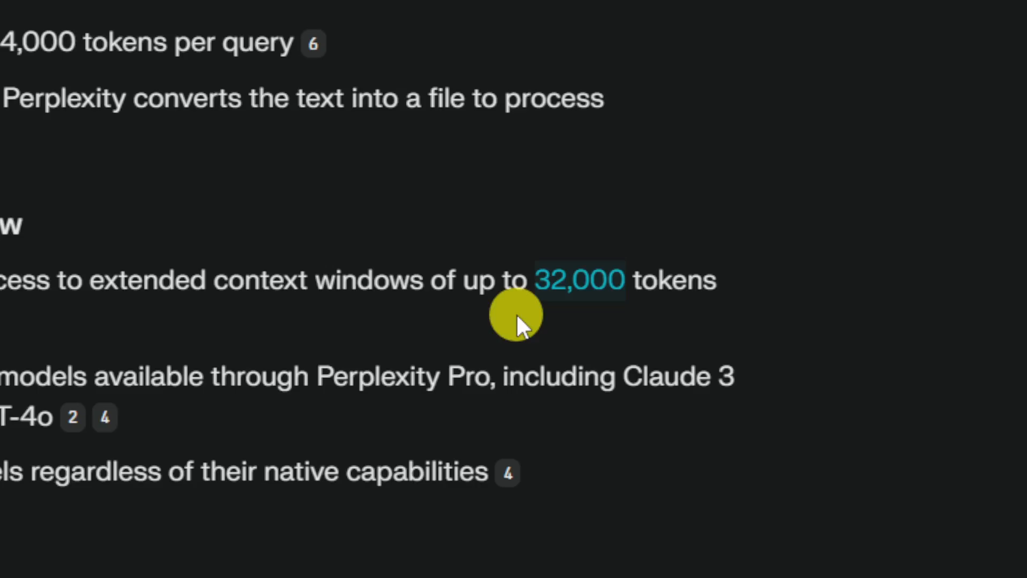
pyautogui.moveTo(657, 328)
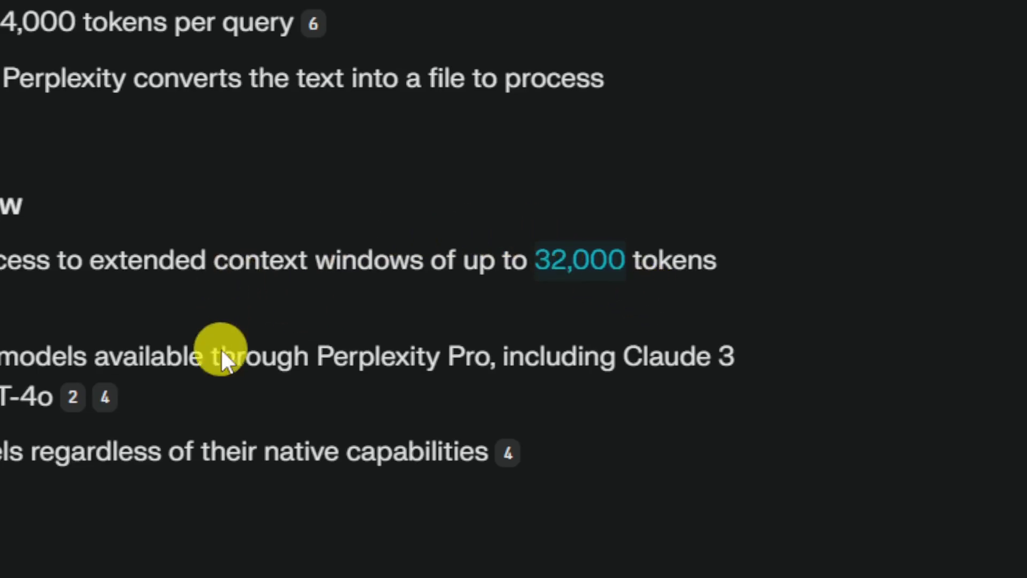
pyautogui.click(486, 503)
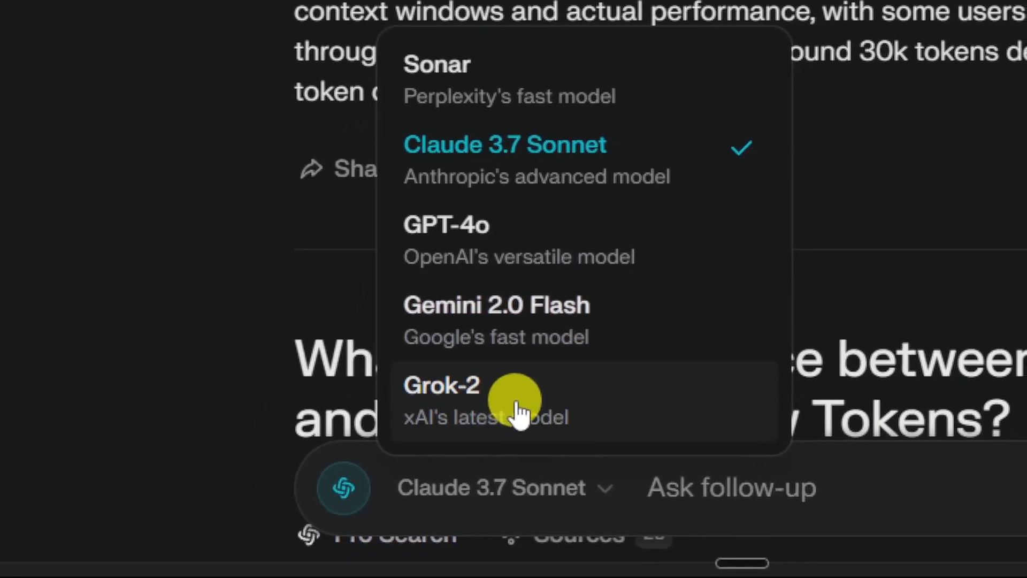
pyautogui.moveTo(913, 198)
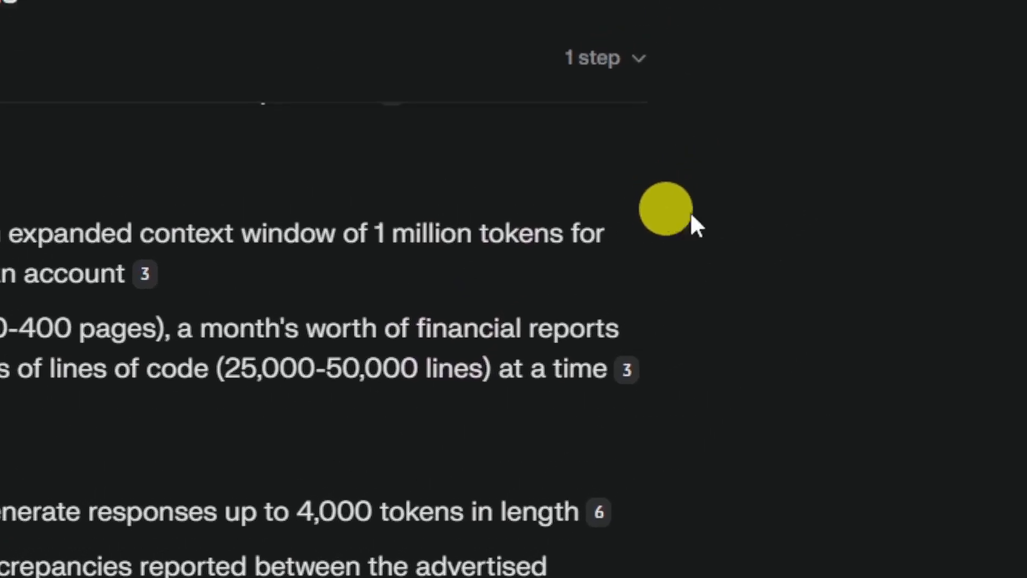
# Step: Scroll through Perplexity's context-window answer, with its 28 sources and token limits
pyautogui.scroll(-3)
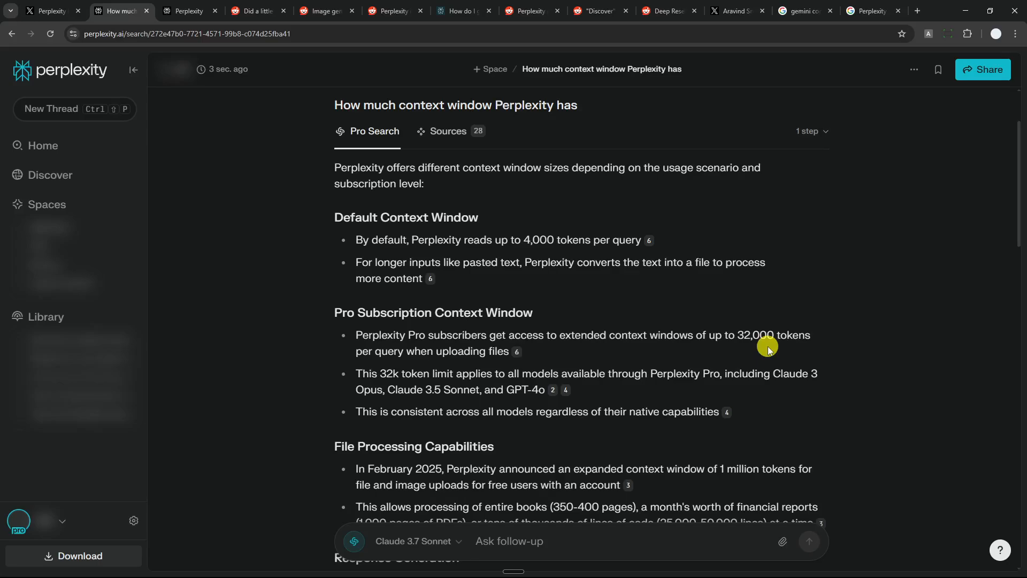
pyautogui.moveTo(802, 335)
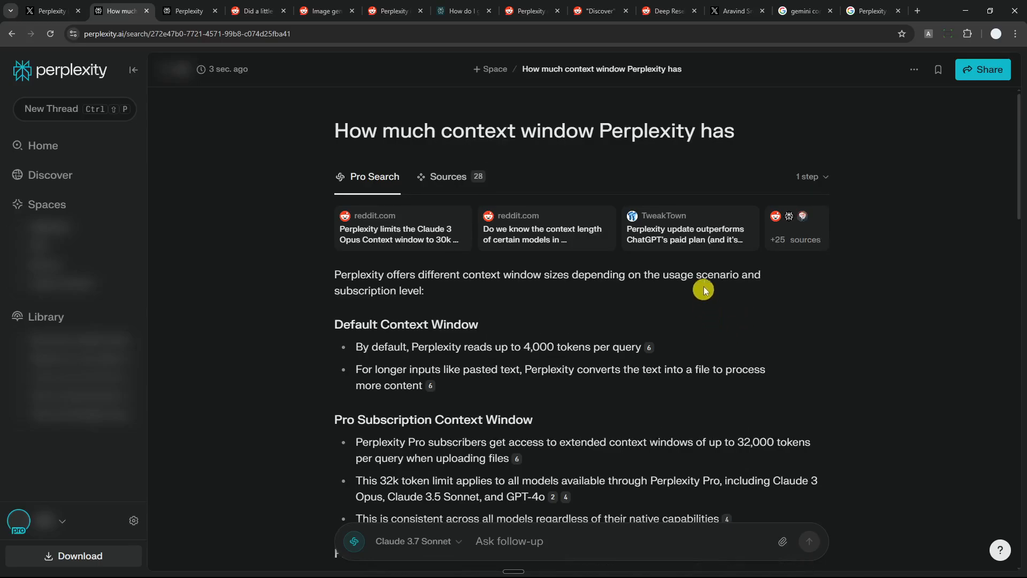
pyautogui.scroll(-3)
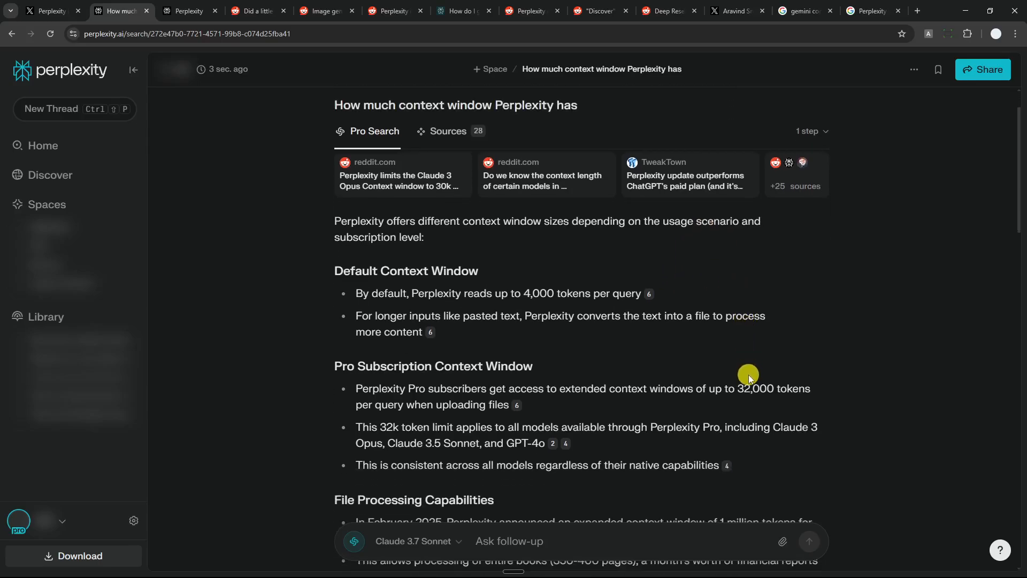
pyautogui.moveTo(702, 312)
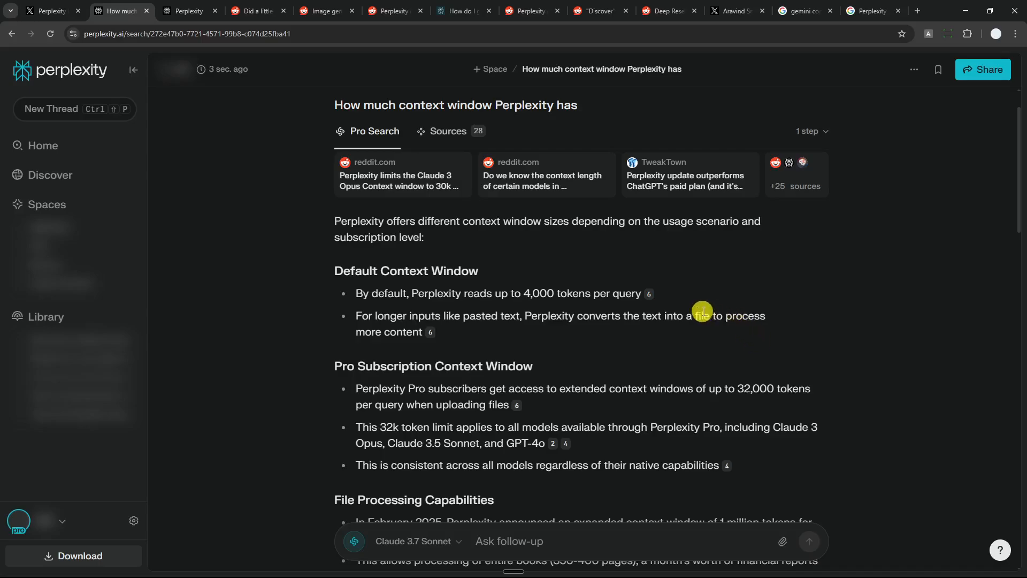
pyautogui.moveTo(813, 283)
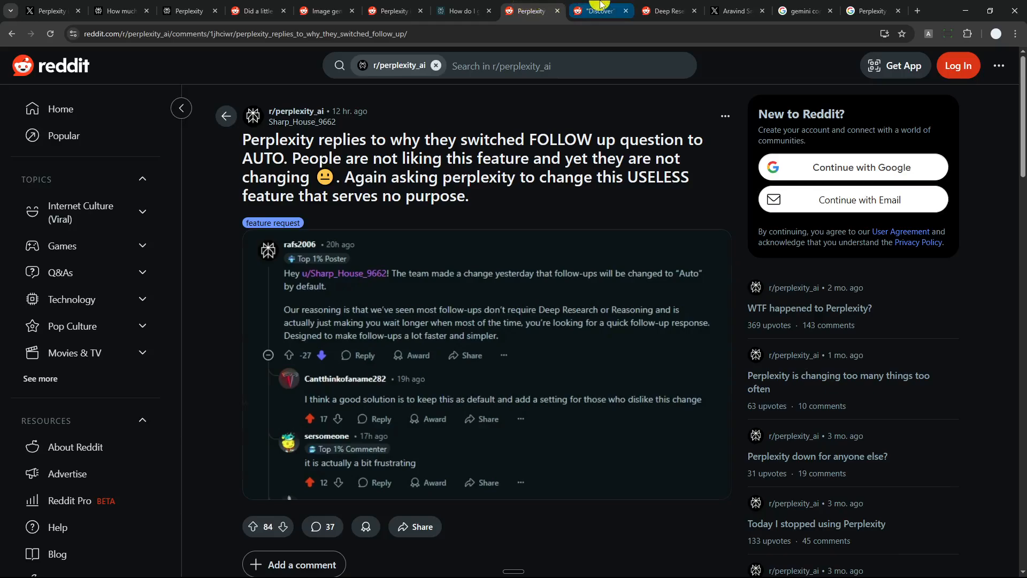
# Step: Read the Reddit 'Discover Completely Sucks' post, then bring back Perplexity's download page
pyautogui.click(597, 11)
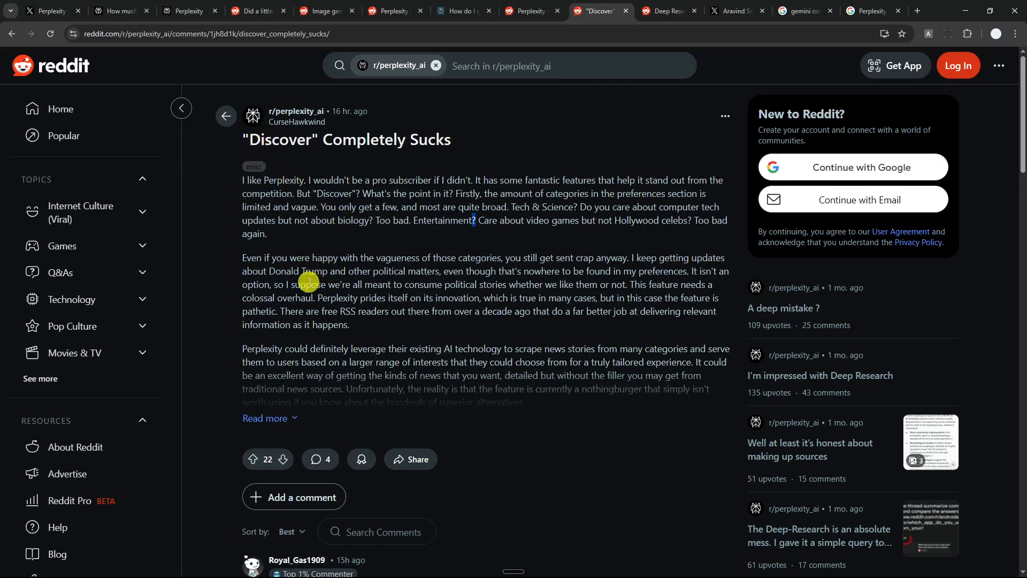
pyautogui.moveTo(616, 220)
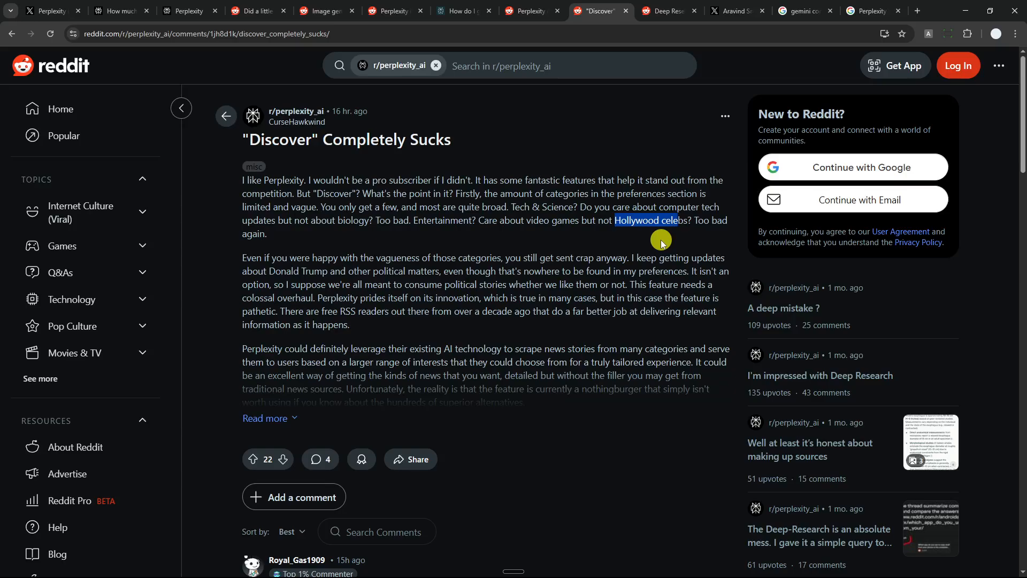
pyautogui.click(187, 11)
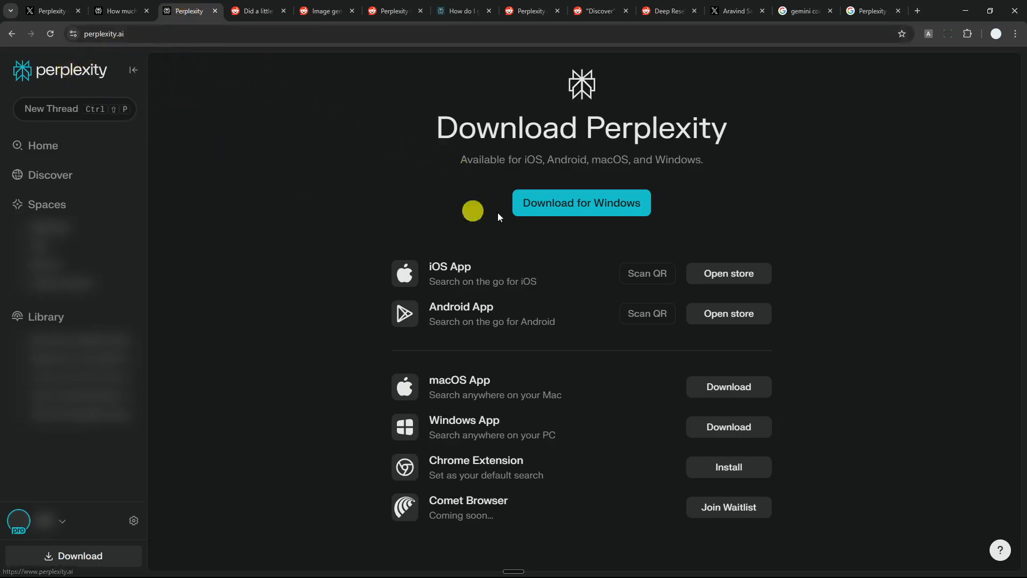
# Step: Go to Perplexity's home page and focus the 'What do you want to know?' box
pyautogui.click(42, 145)
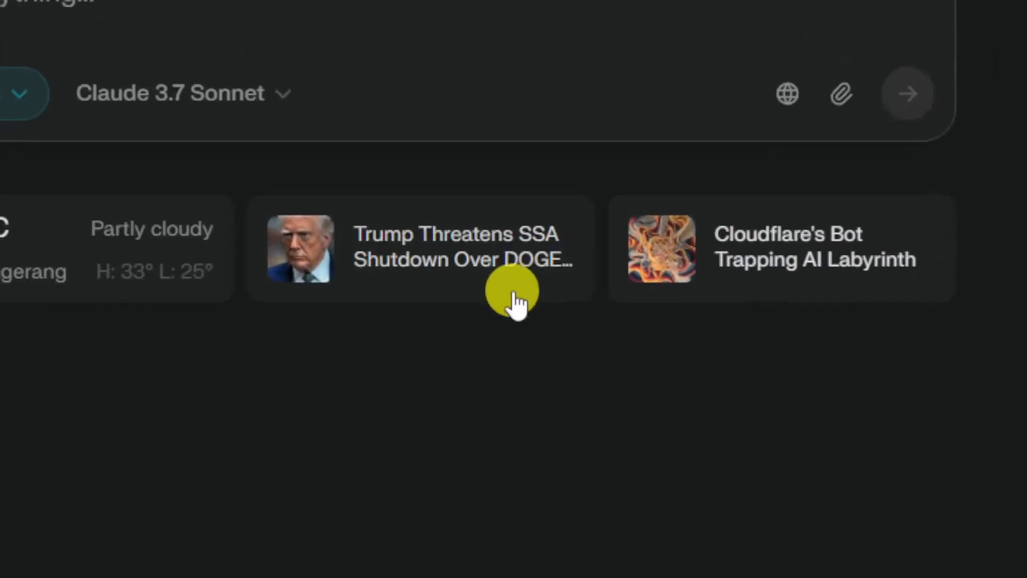
pyautogui.moveTo(583, 101)
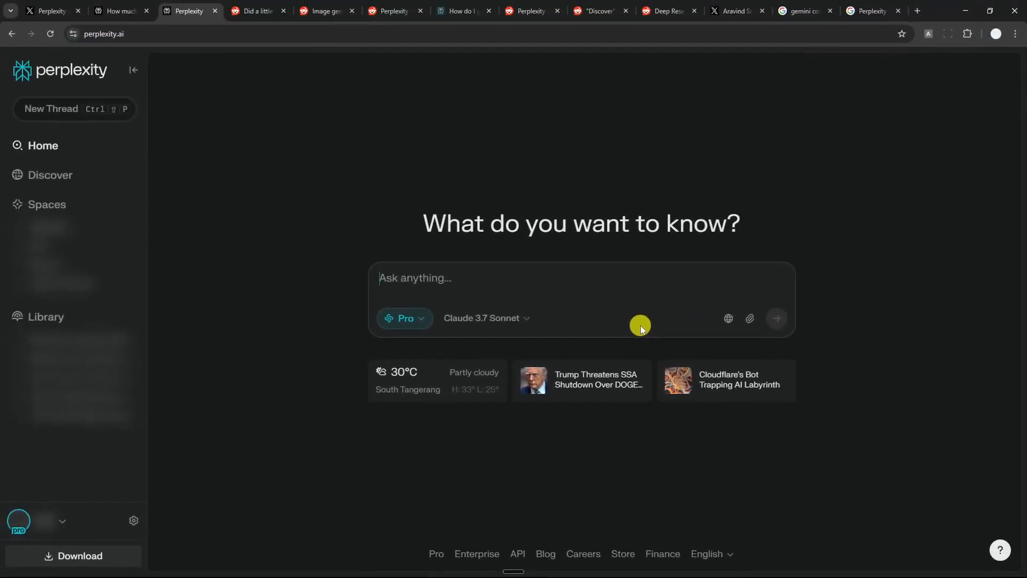
pyautogui.moveTo(377, 287)
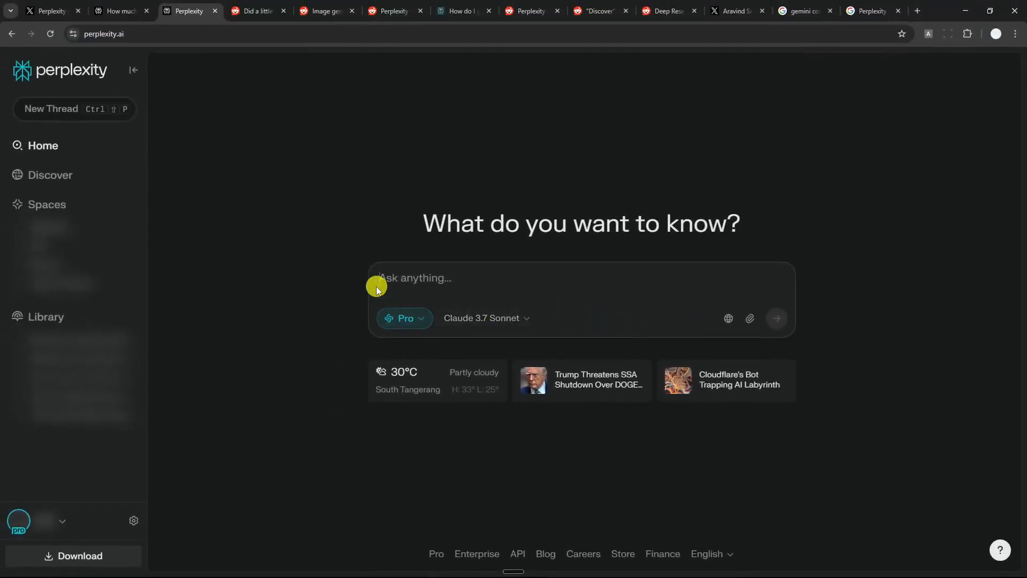
pyautogui.click(439, 278)
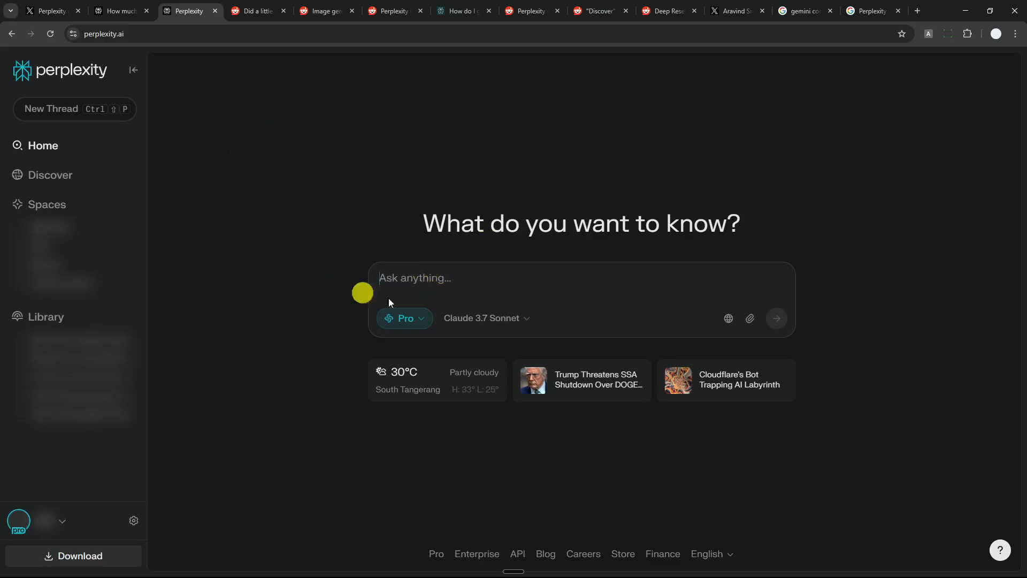
pyautogui.moveTo(367, 247)
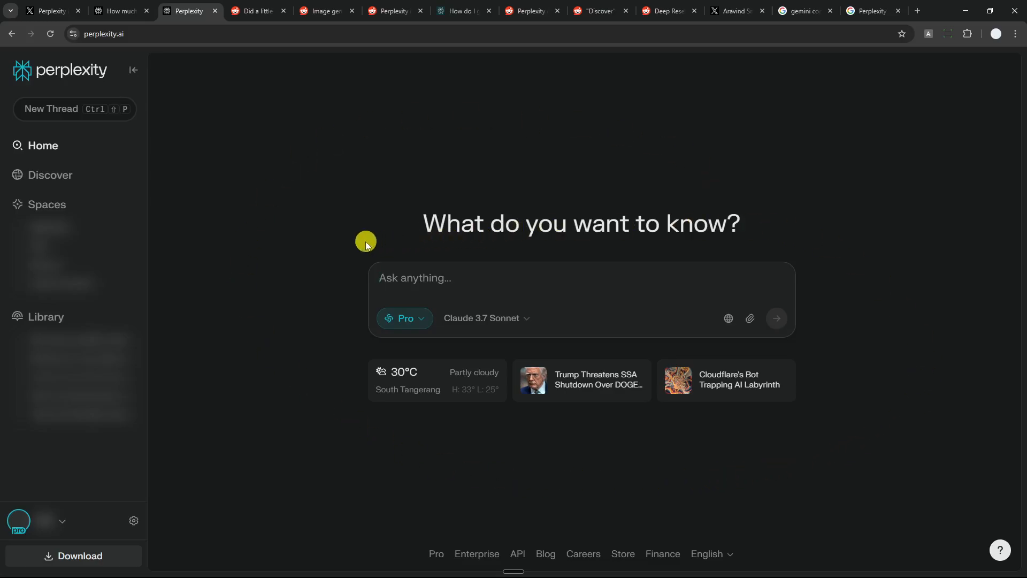
pyautogui.moveTo(265, 169)
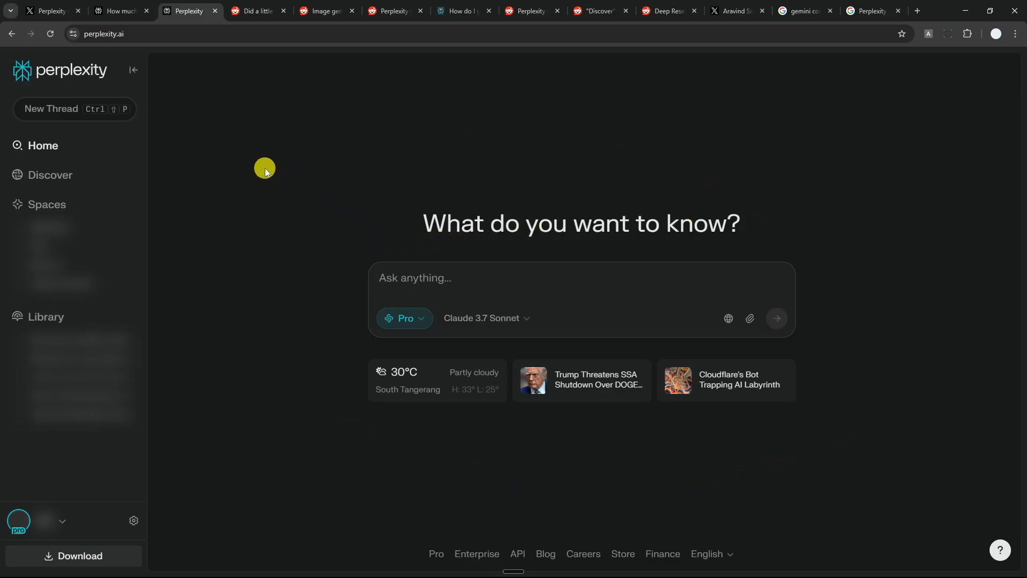
pyautogui.moveTo(213, 112)
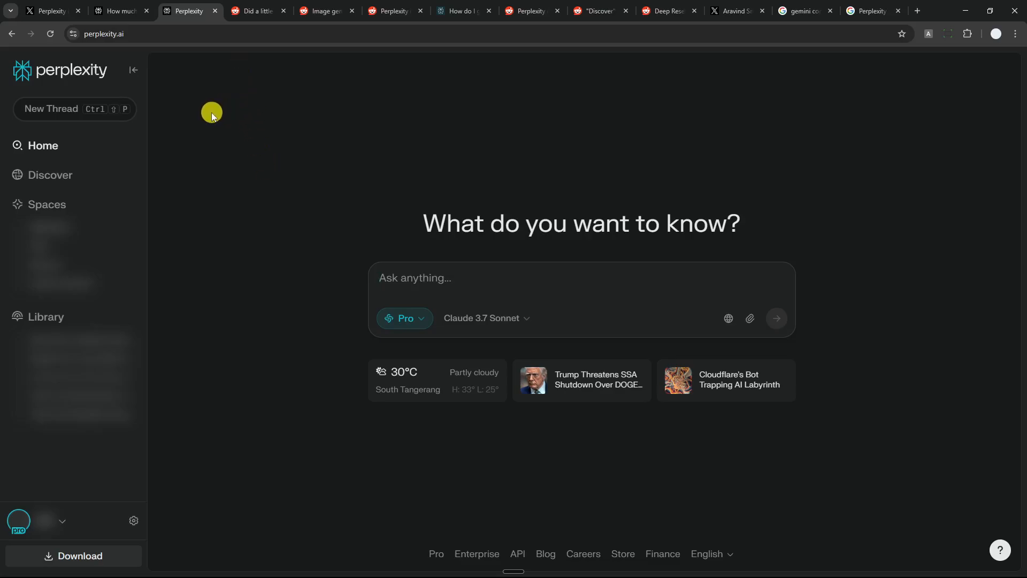
pyautogui.moveTo(180, 92)
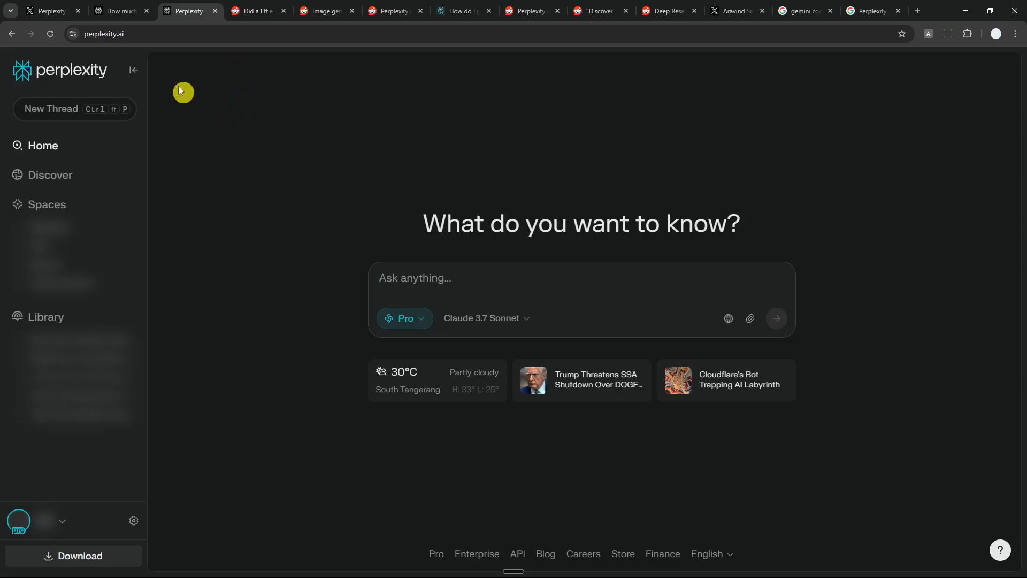
pyautogui.moveTo(123, 10)
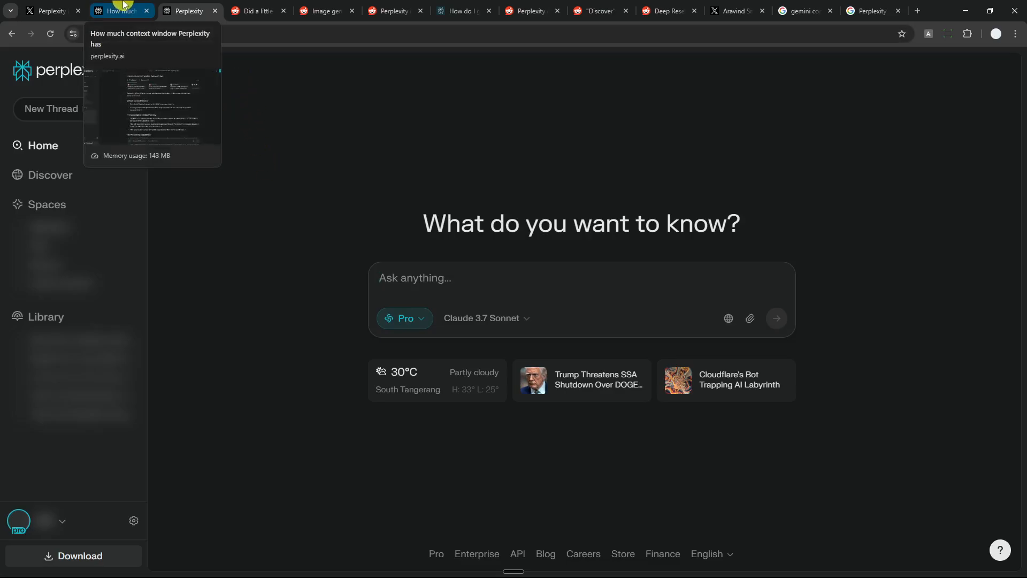
# Step: Scroll Perplexity's X profile past the NCAA bracket posts to the SoftBank Enterprise Pro posts
pyautogui.click(119, 11)
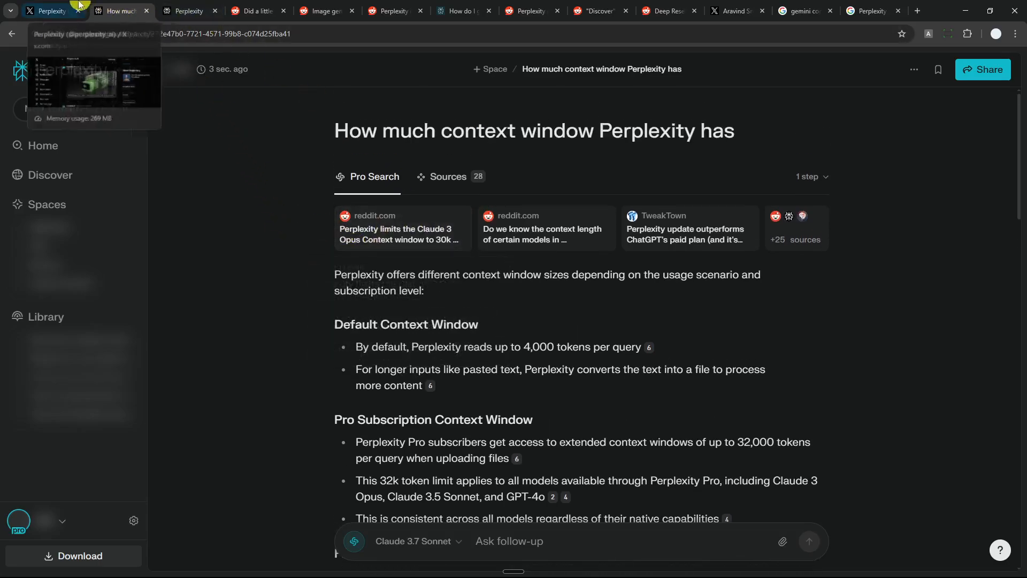
pyautogui.click(51, 11)
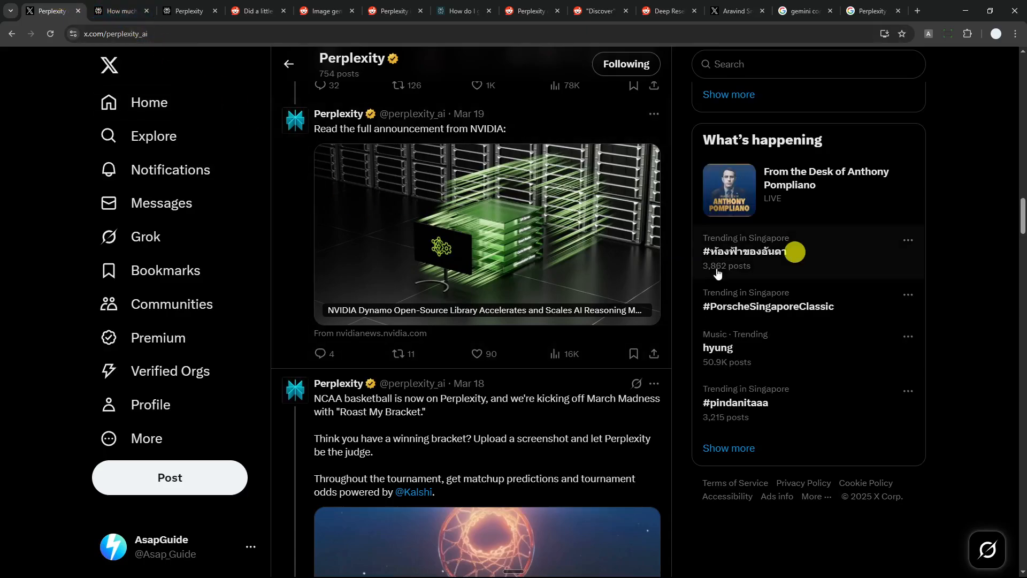
pyautogui.moveTo(951, 289)
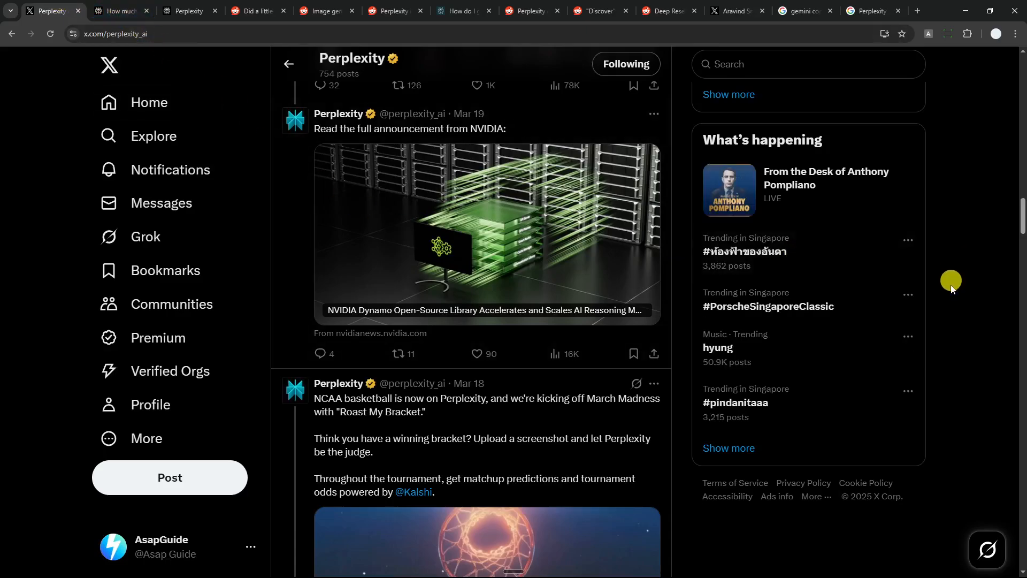
pyautogui.scroll(-3)
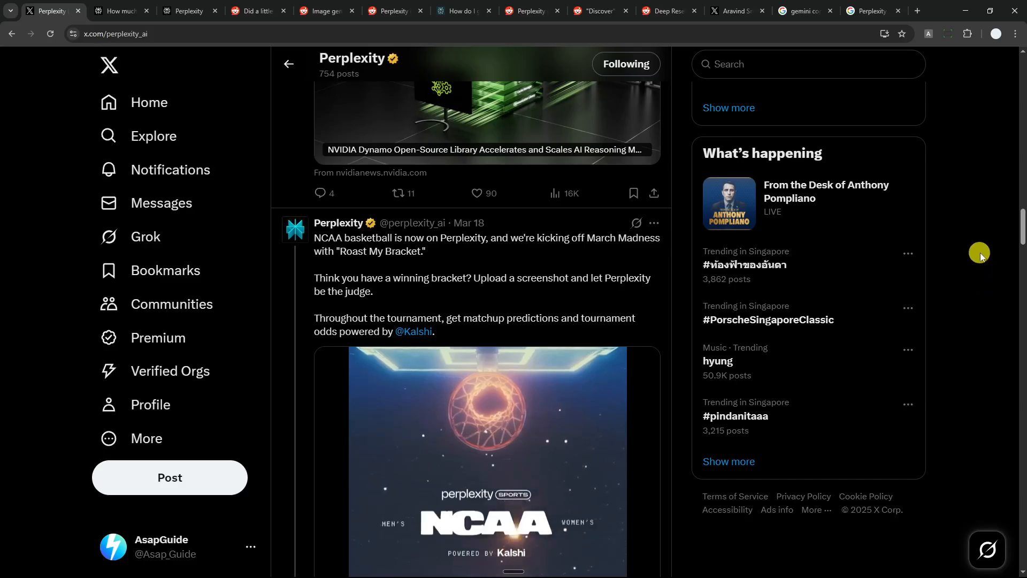
pyautogui.scroll(-3)
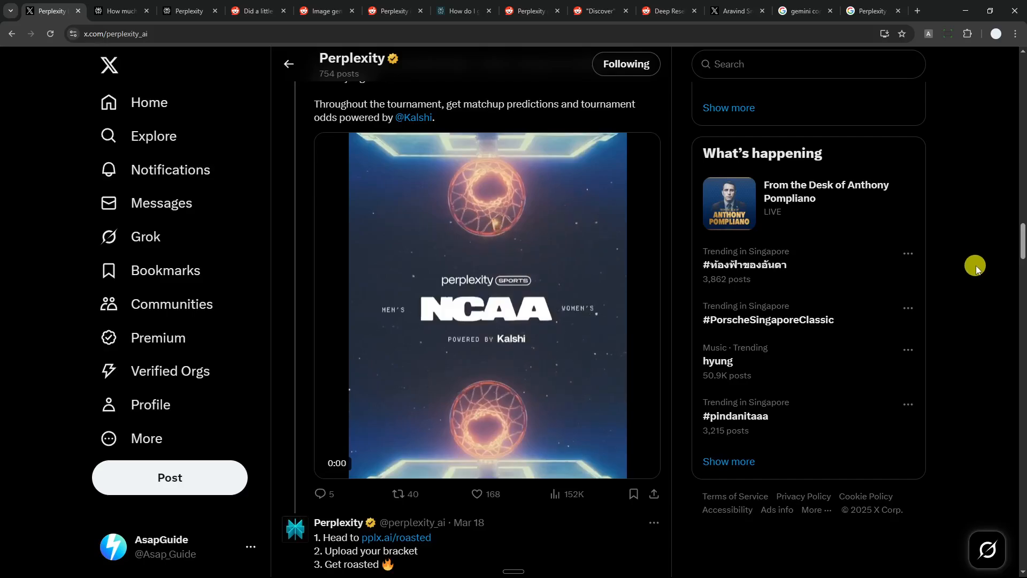
pyautogui.scroll(-3)
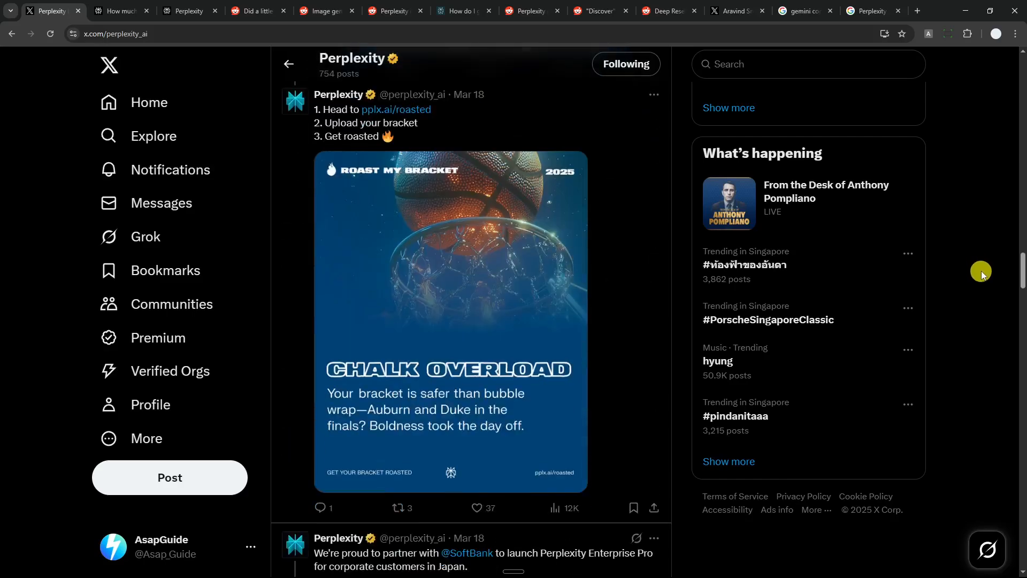
pyautogui.scroll(-3)
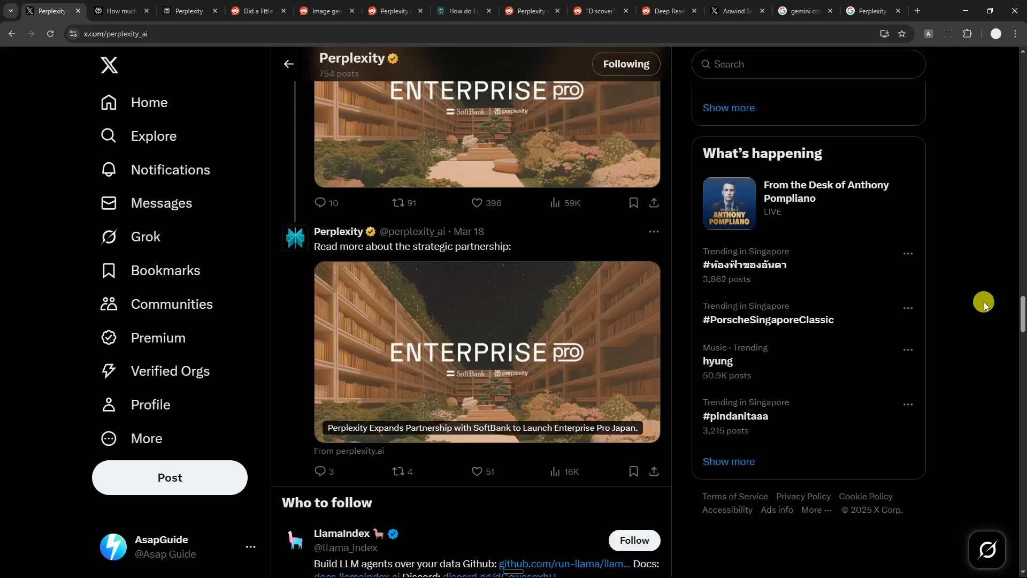